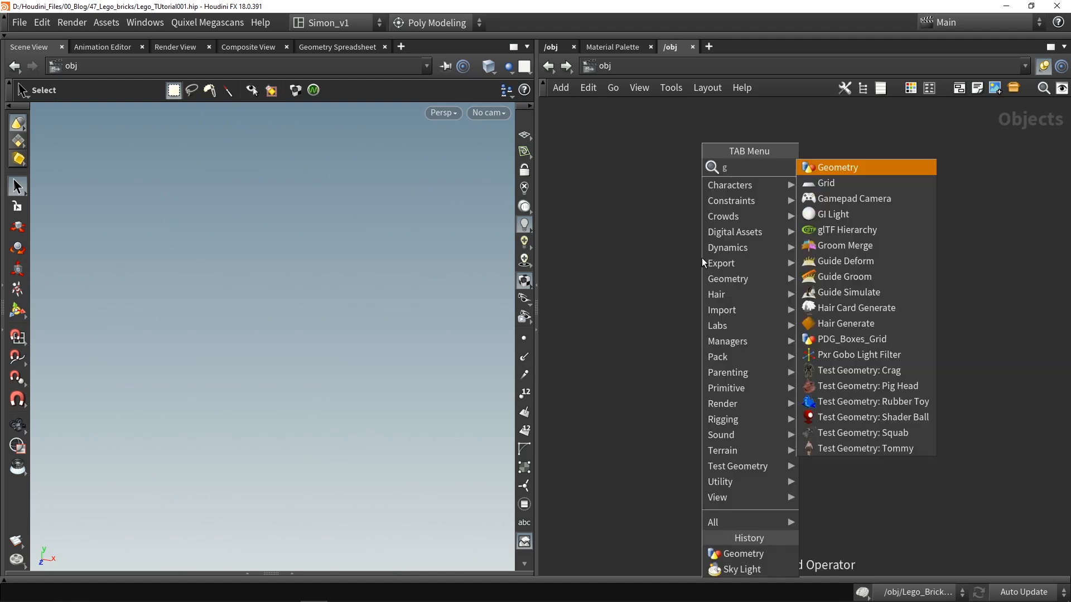
# Create a geometry object holding a box, and set the box's Size X to 2
pyautogui.click(836, 167)
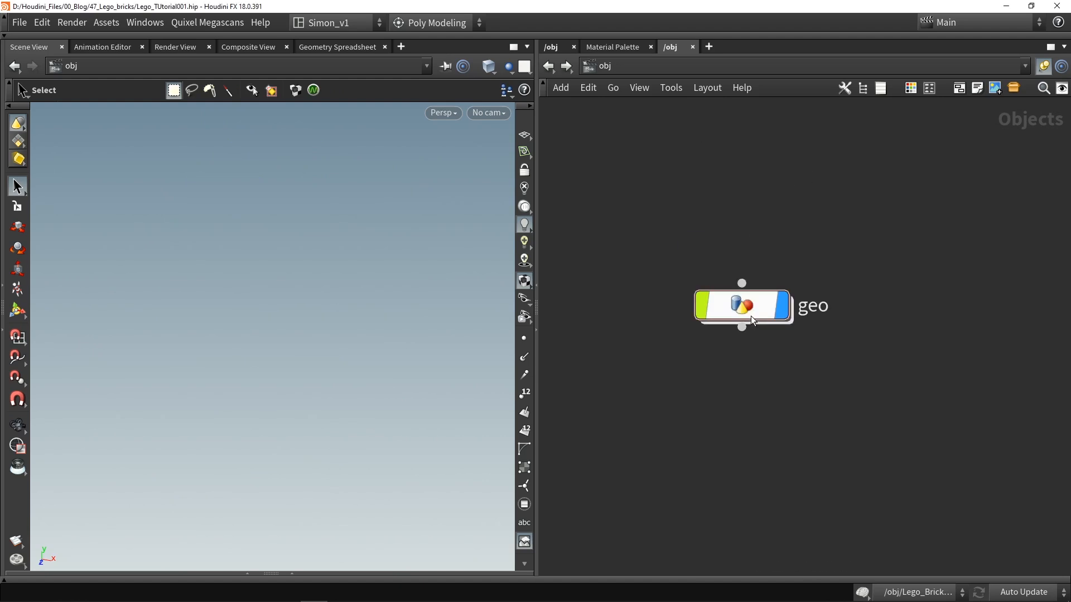
pyautogui.doubleClick(742, 305)
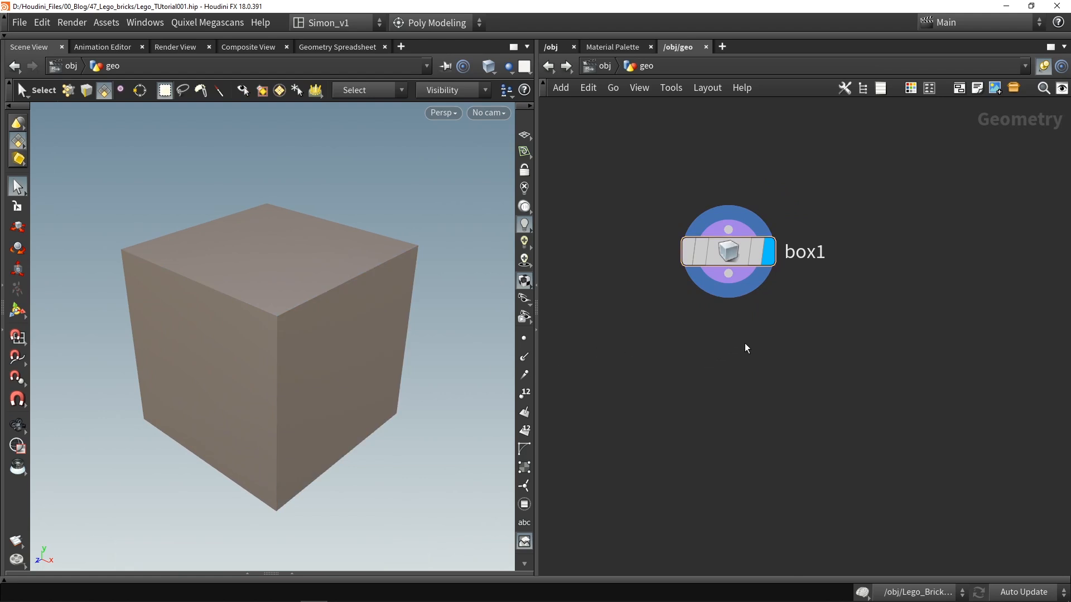
pyautogui.click(727, 252)
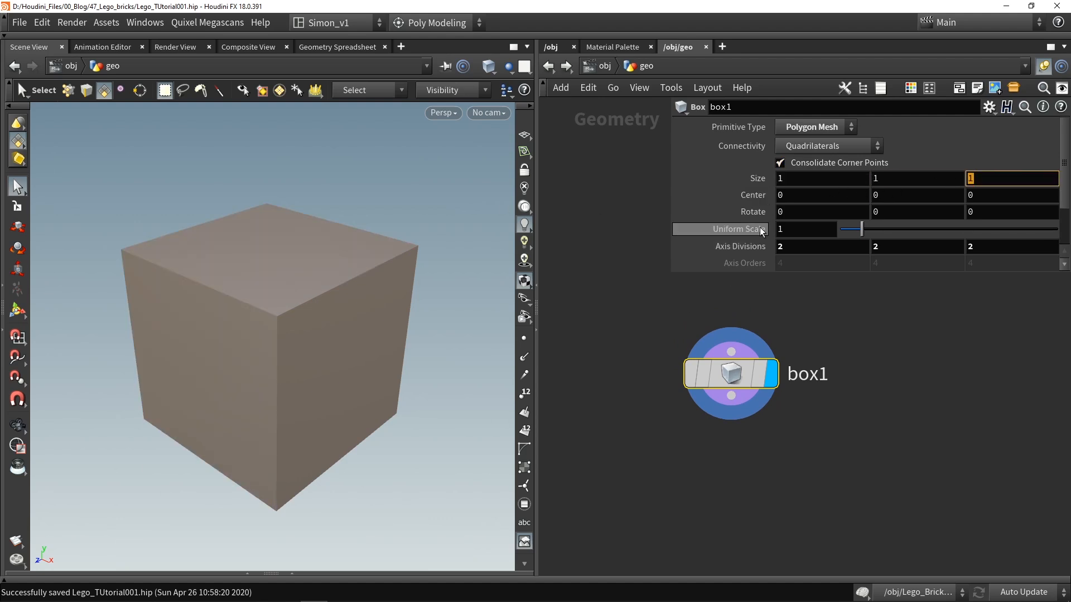
pyautogui.click(822, 179)
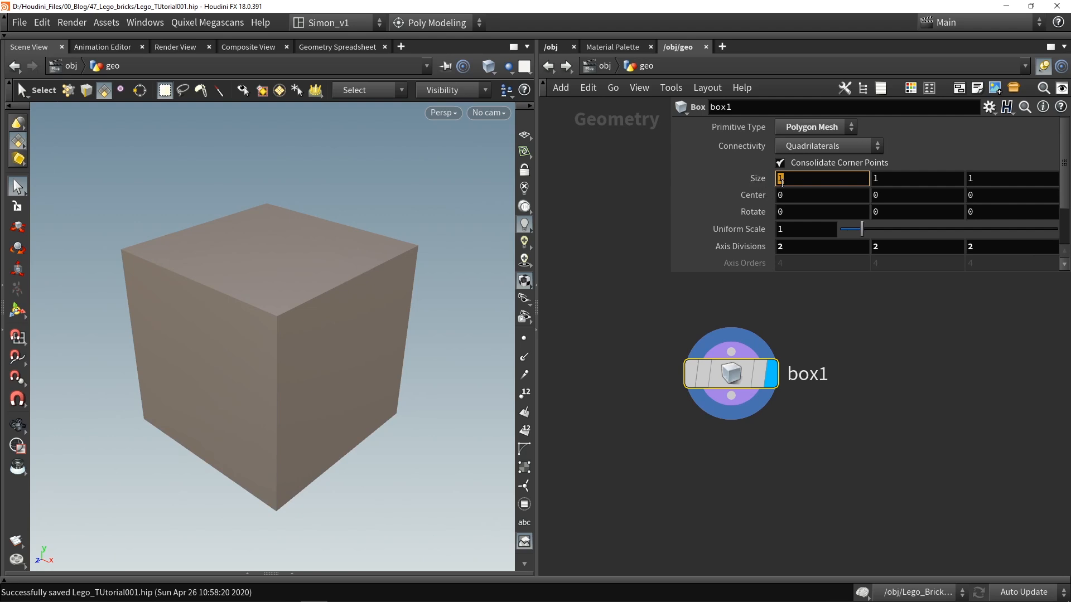
pyautogui.write('2')
pyautogui.write('ext')
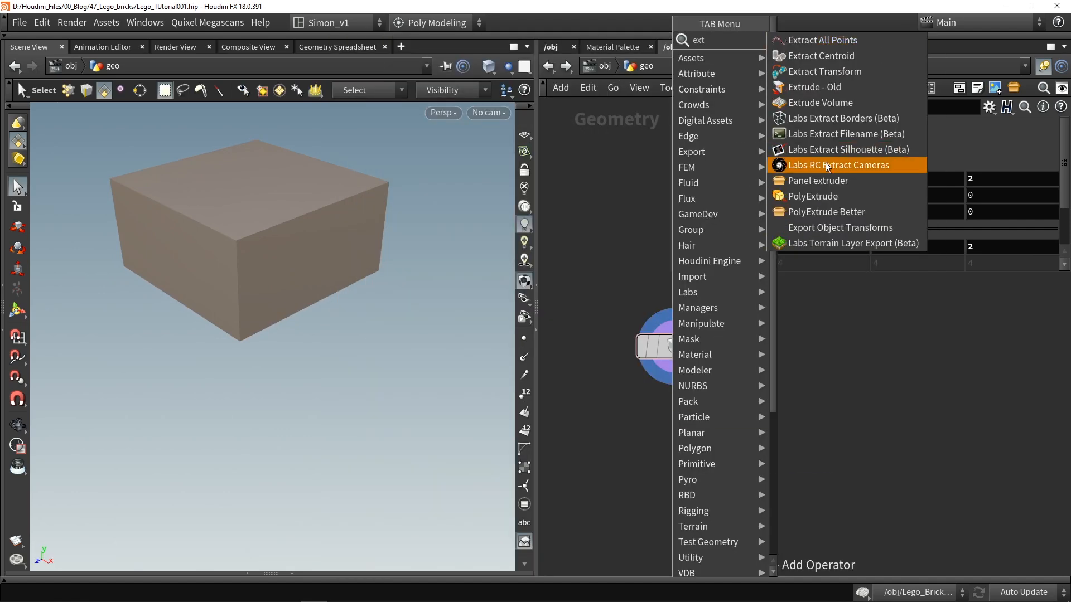
# Add a PolyExtrude on the box's bottom face with a 0.2 inset
pyautogui.click(813, 196)
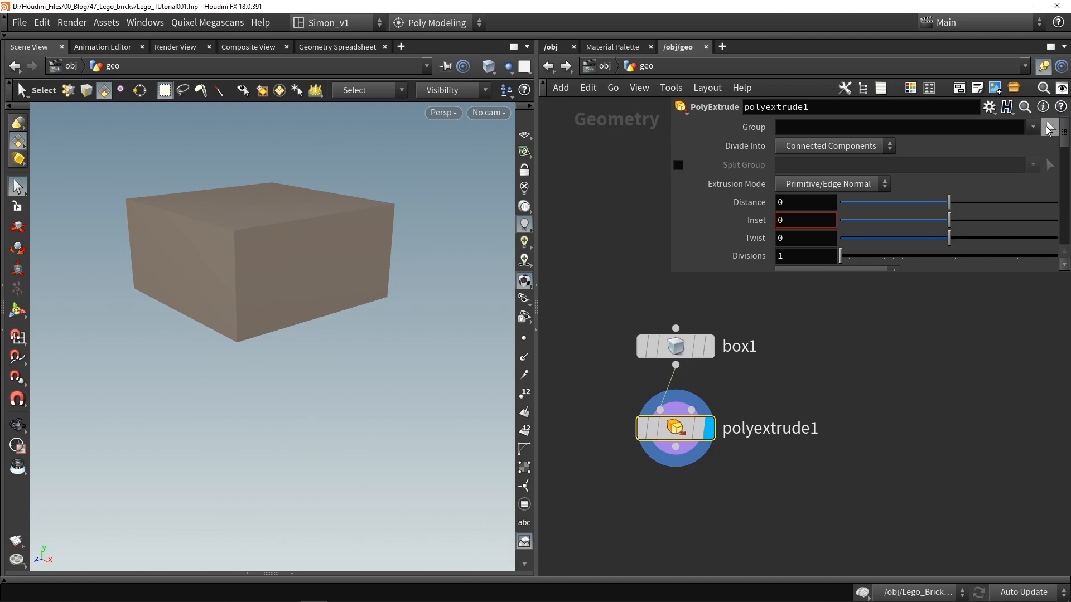
pyautogui.click(1050, 128)
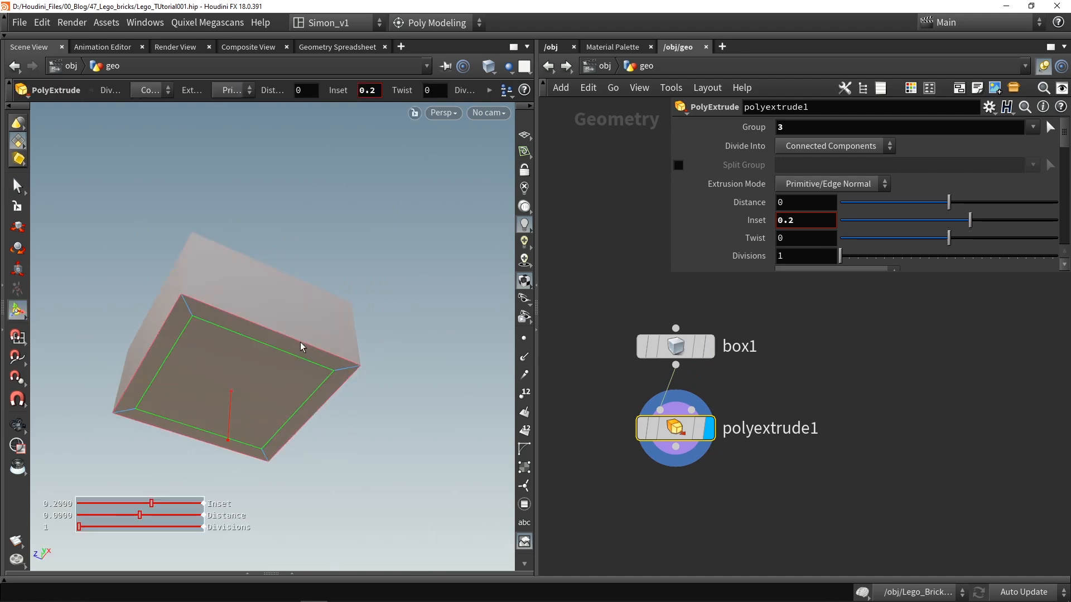
pyautogui.scroll(-3)
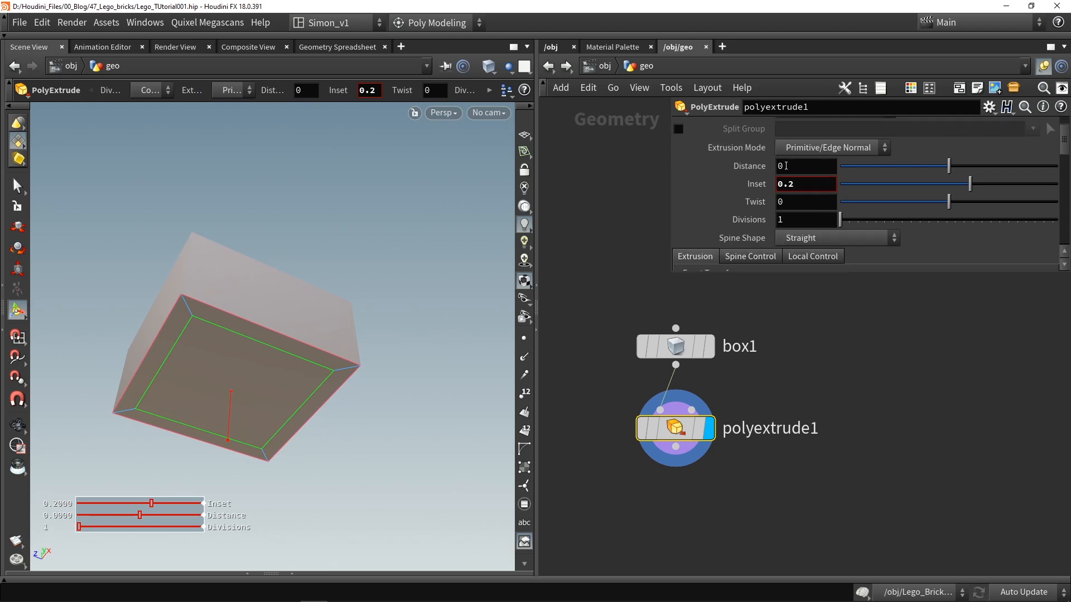
pyautogui.scroll(-3)
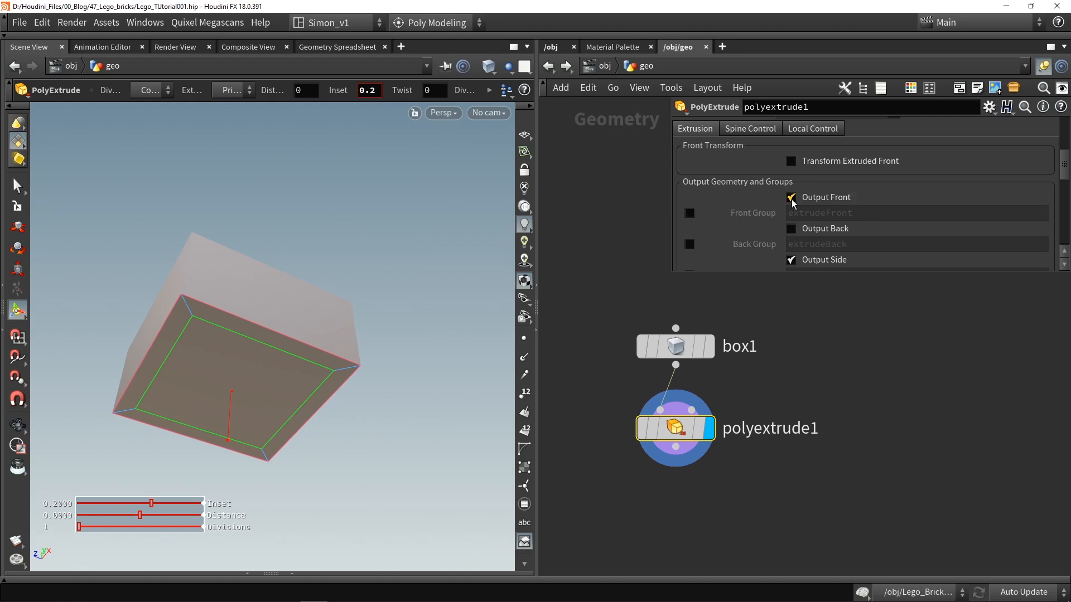
# Turn off Output Front, and set polyextrude2's Group to extrudeFront
pyautogui.click(791, 198)
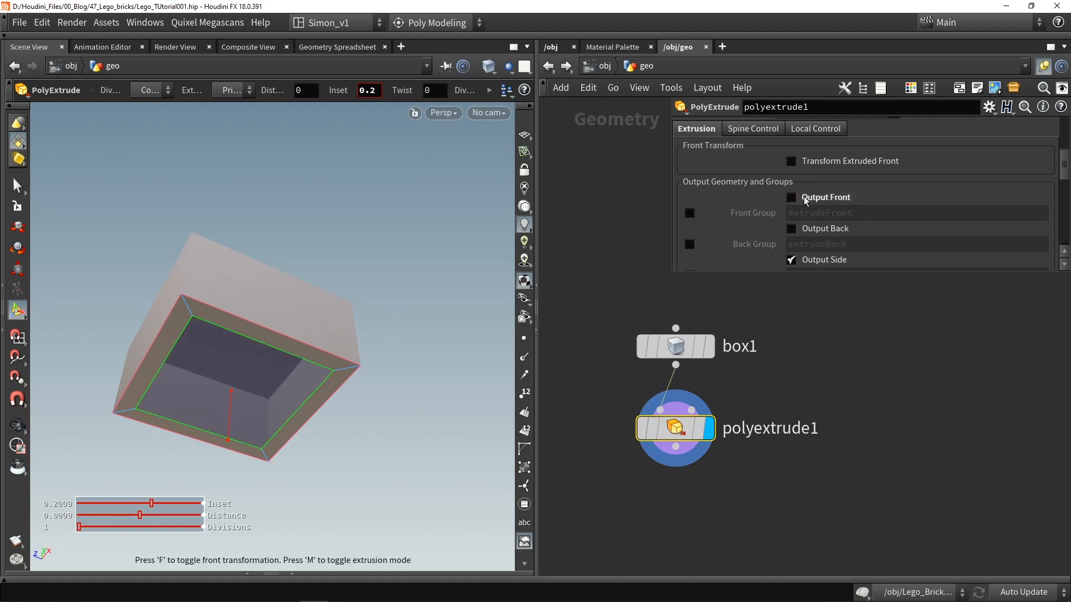
pyautogui.click(791, 197)
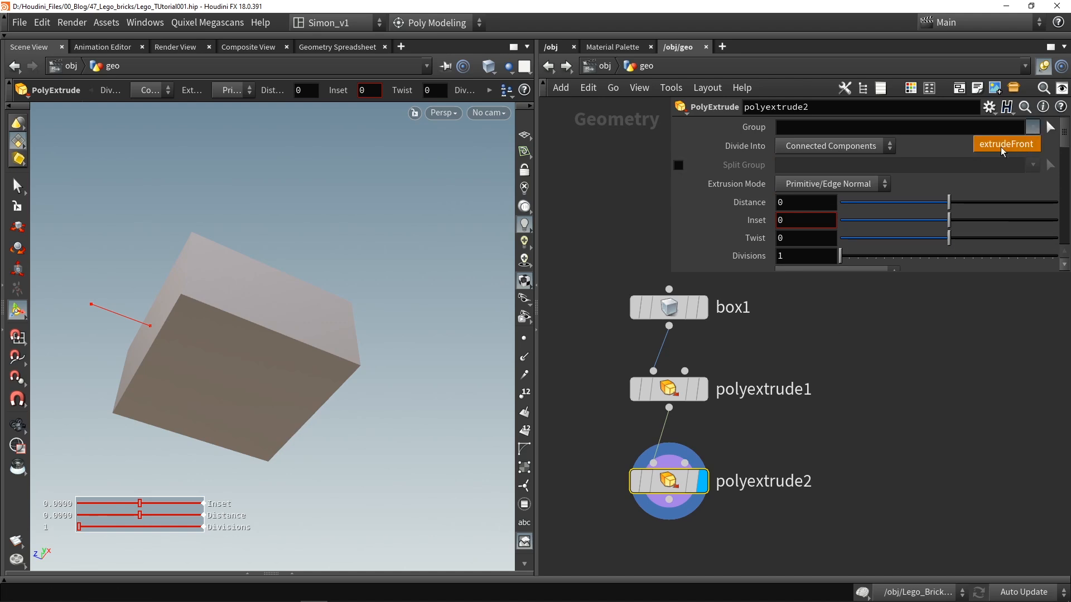
pyautogui.click(1004, 143)
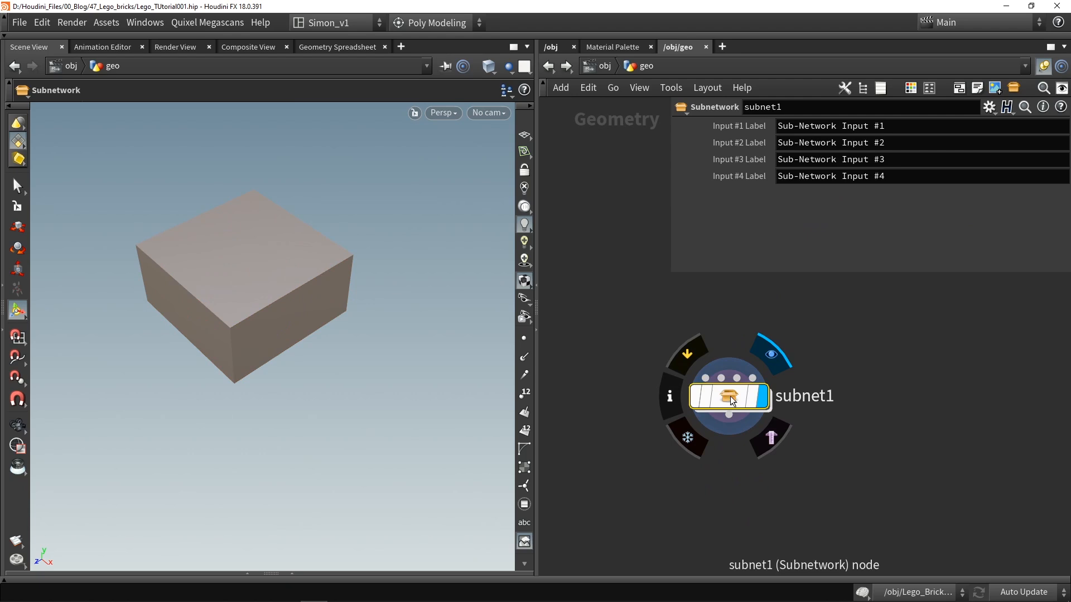
# Start a Create Digital Asset setup on subnet1, keeping the name Lego_Brick_Maker1
pyautogui.rightClick(728, 396)
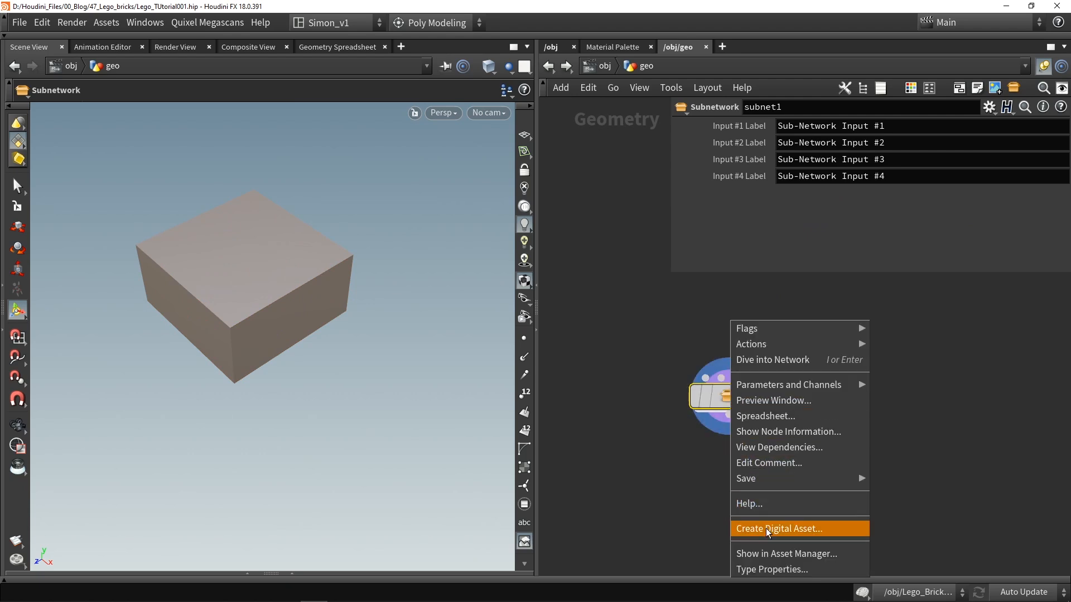
pyautogui.click(778, 528)
pyautogui.write('Lego_Brick_Maker1')
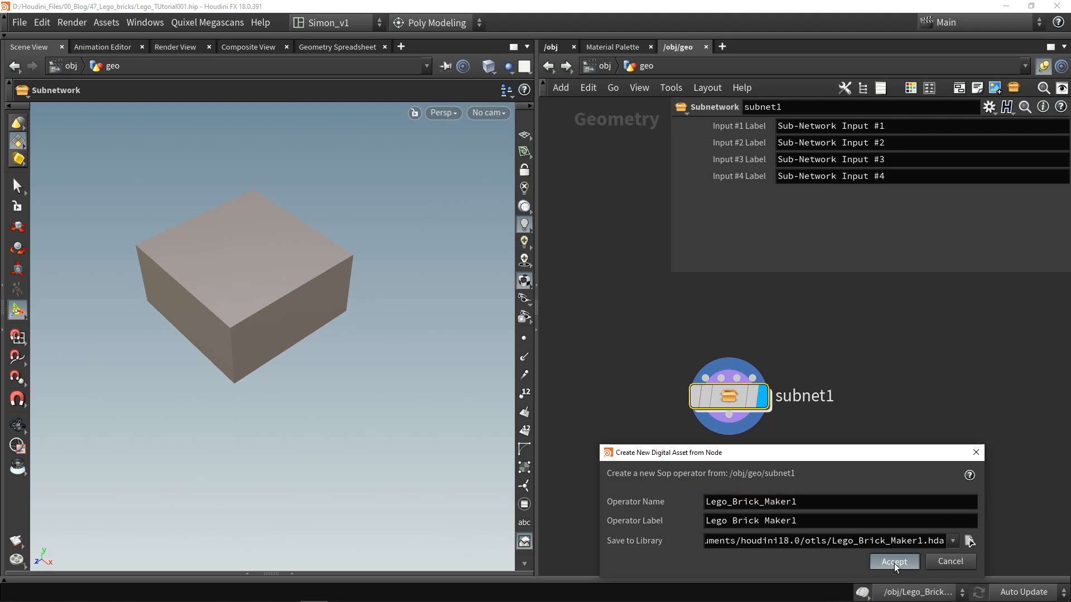
# Accept Lego_Brick_Maker1, review its Basic and Parameters tabs, then inspect box1's size inside
pyautogui.click(892, 562)
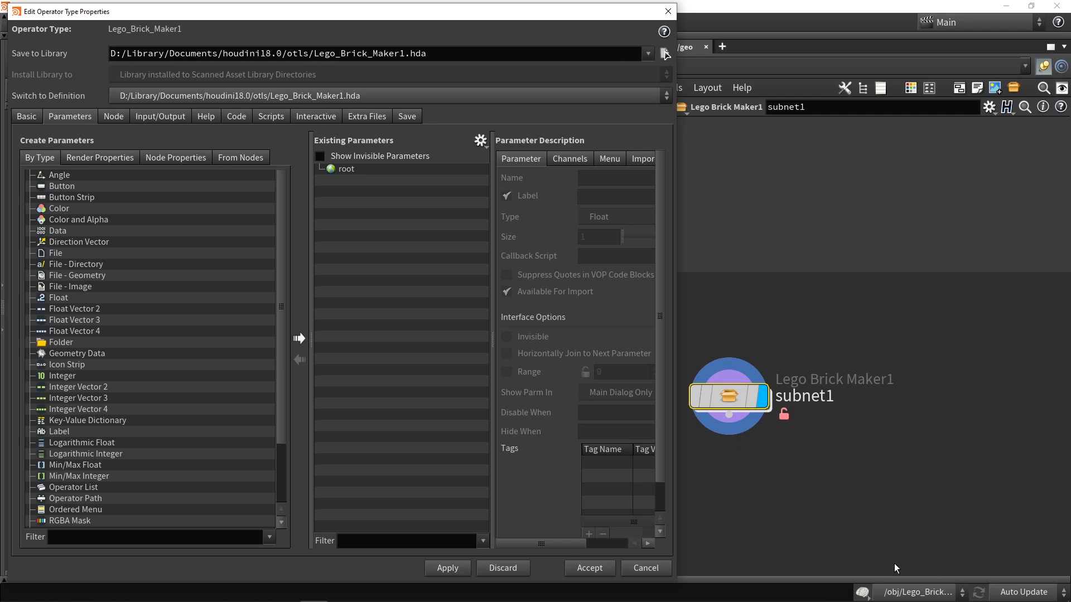
pyautogui.moveTo(57, 130)
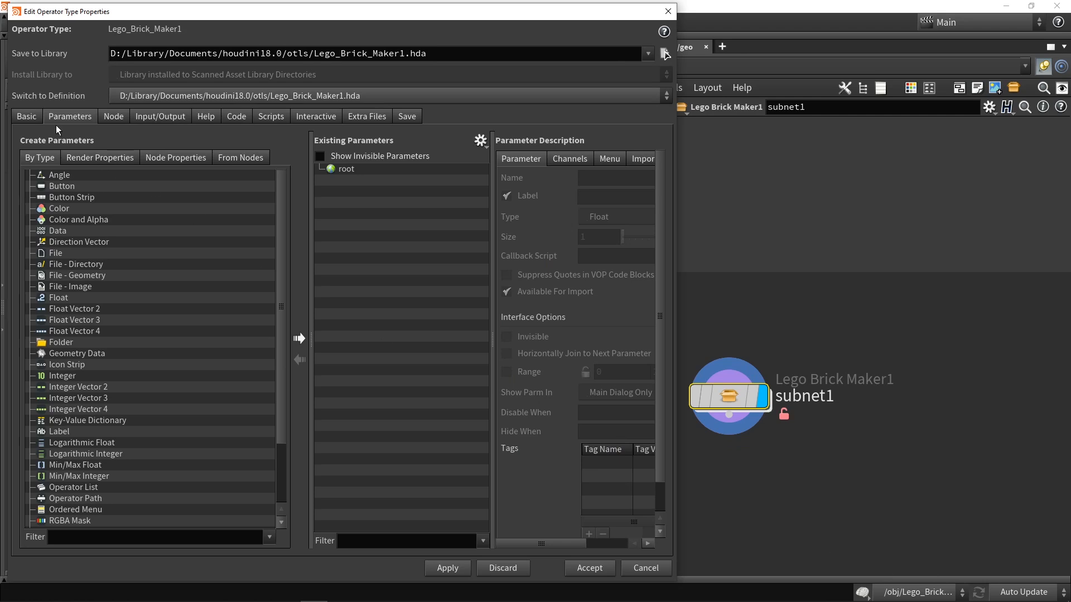
pyautogui.click(27, 116)
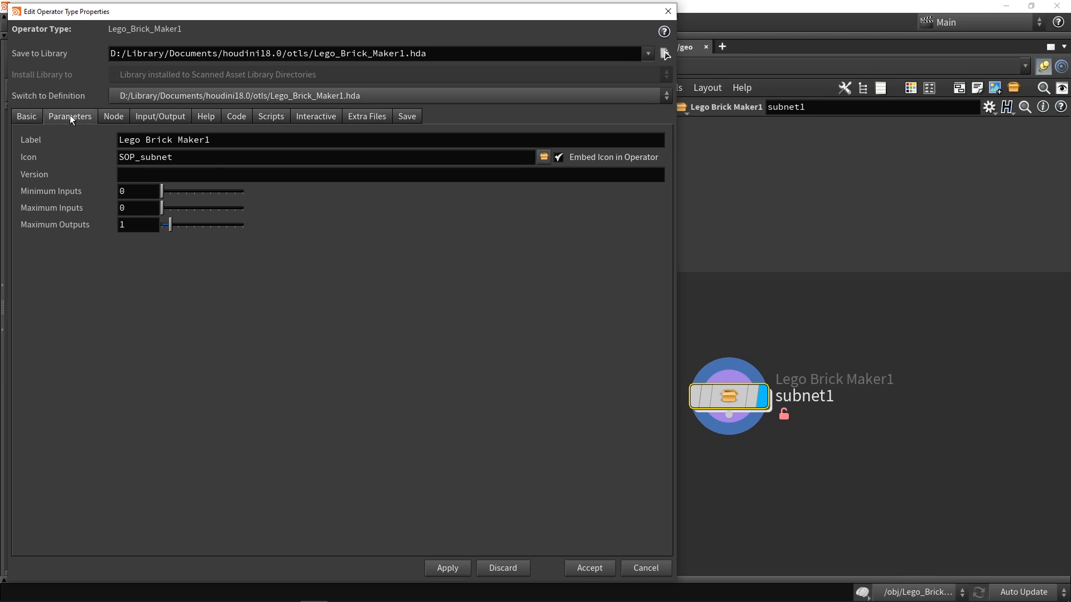
pyautogui.click(70, 116)
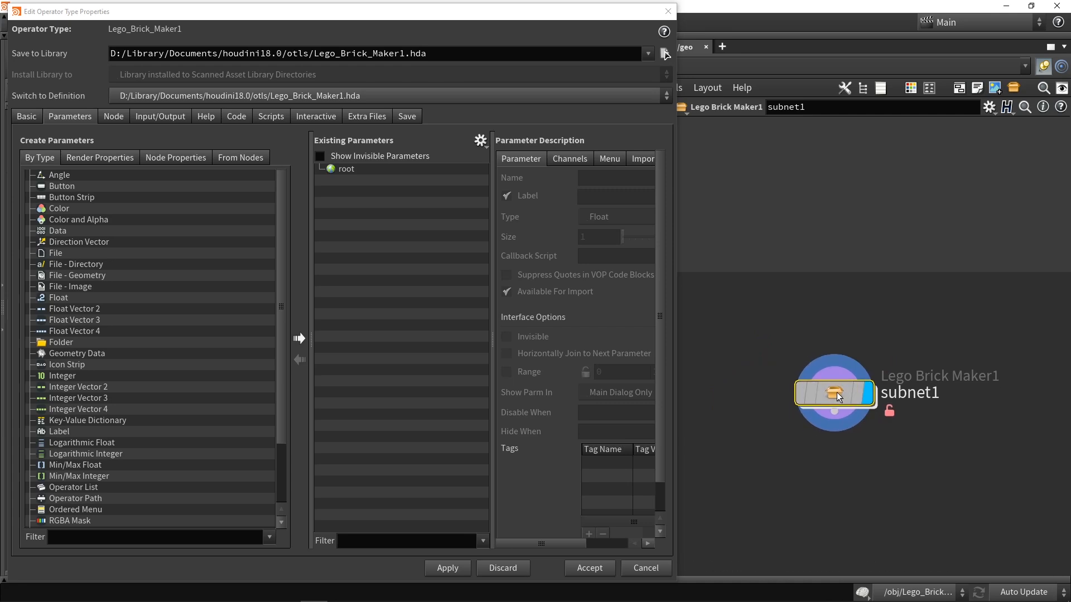
pyautogui.doubleClick(833, 392)
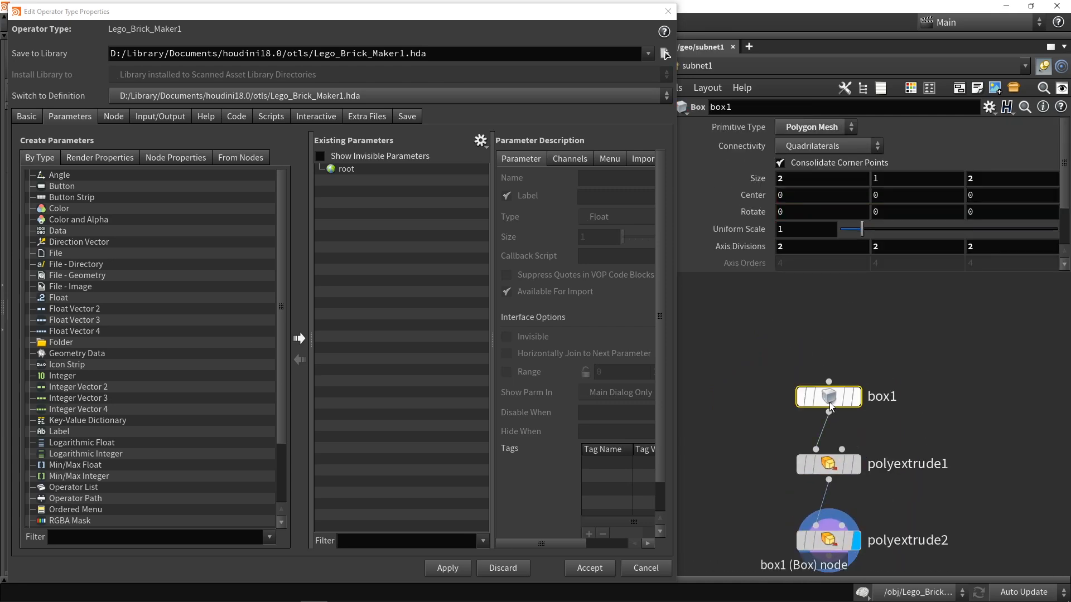
pyautogui.click(821, 178)
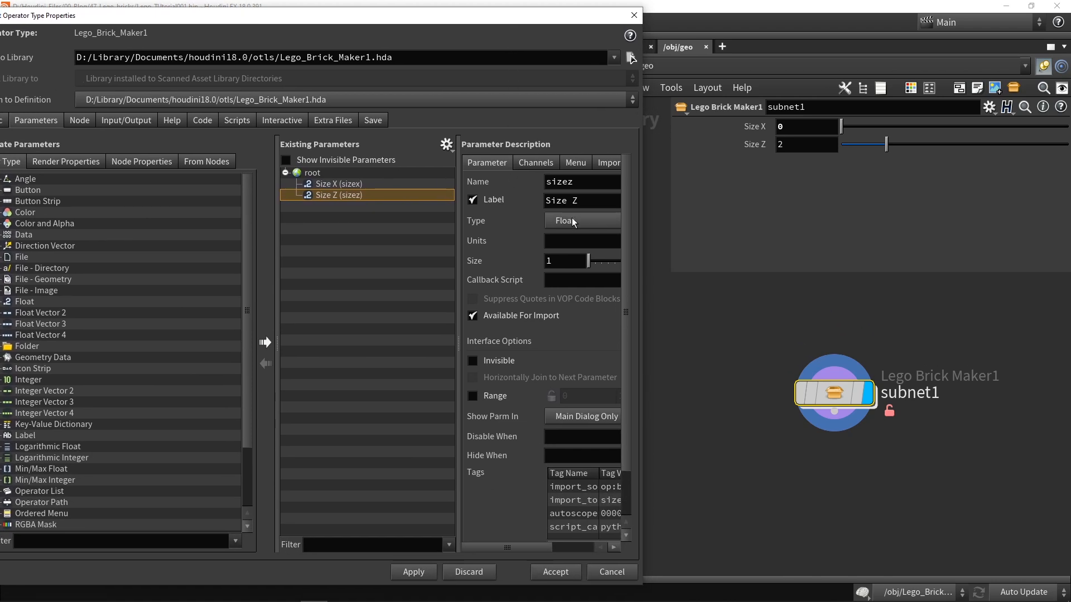
# Make Size X and Size Z integers with a locked minimum of 1, and accept
pyautogui.click(581, 221)
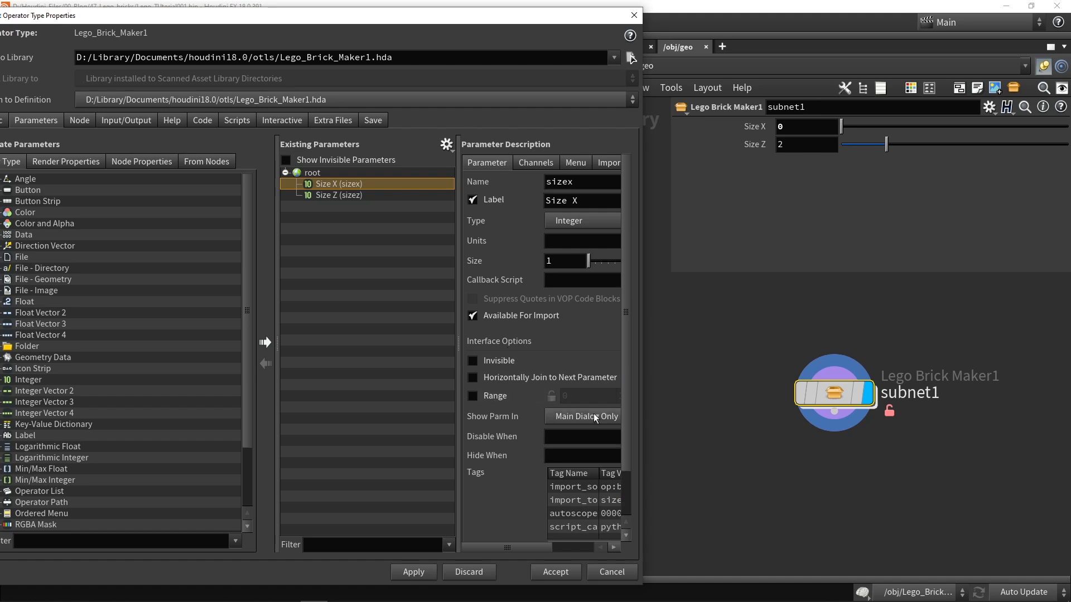
pyautogui.click(338, 194)
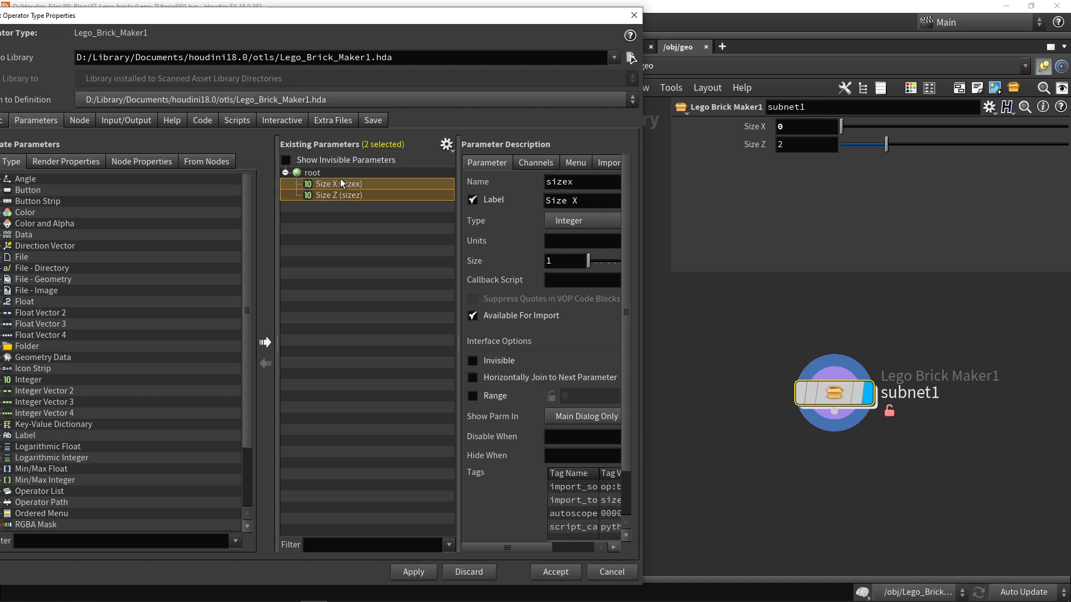
pyautogui.click(472, 396)
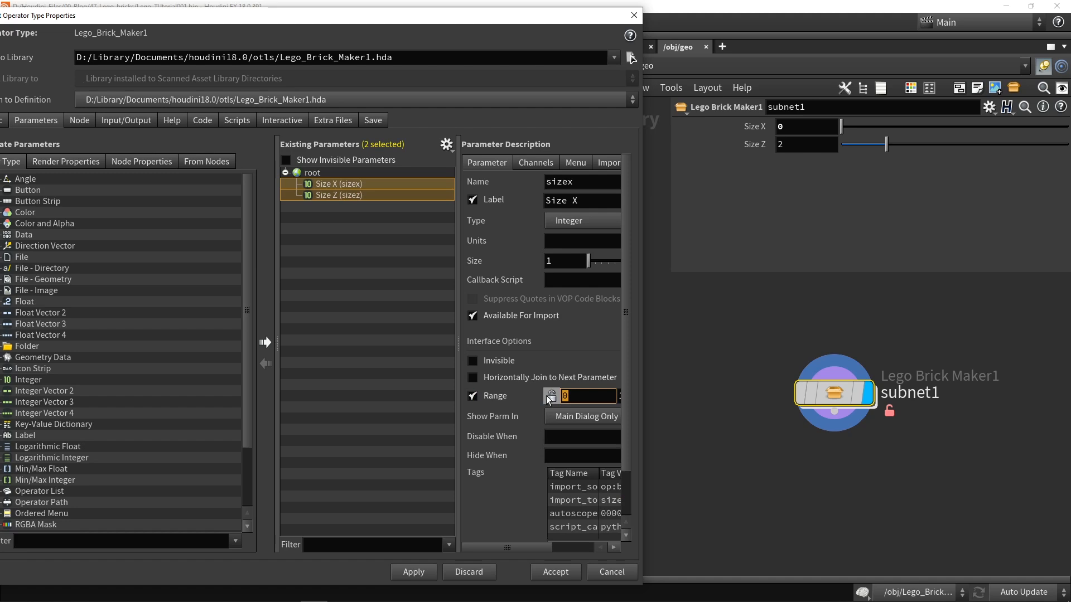
pyautogui.write('1')
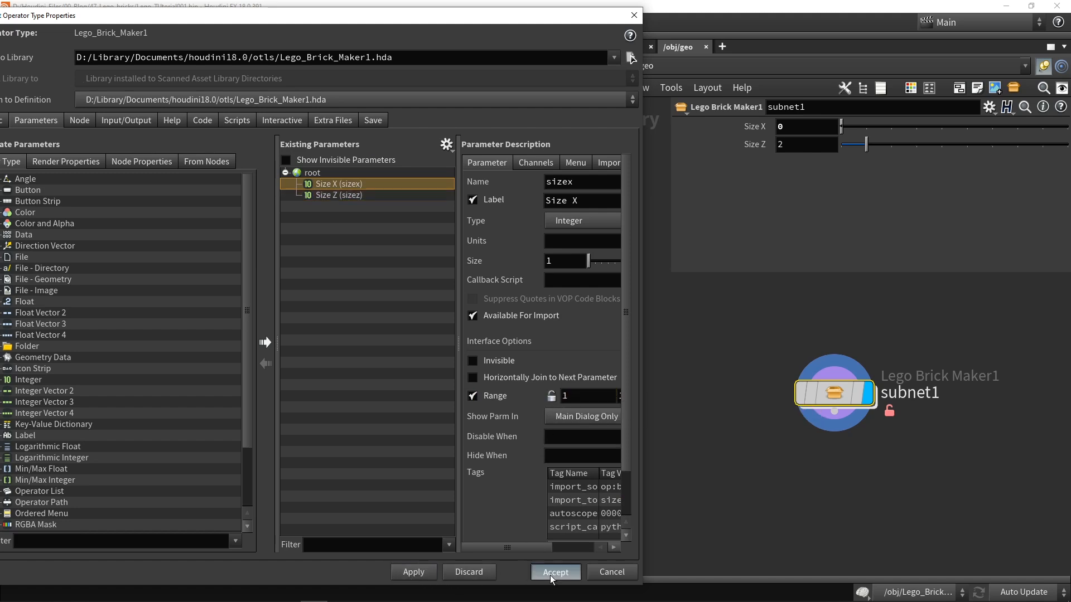
pyautogui.click(554, 571)
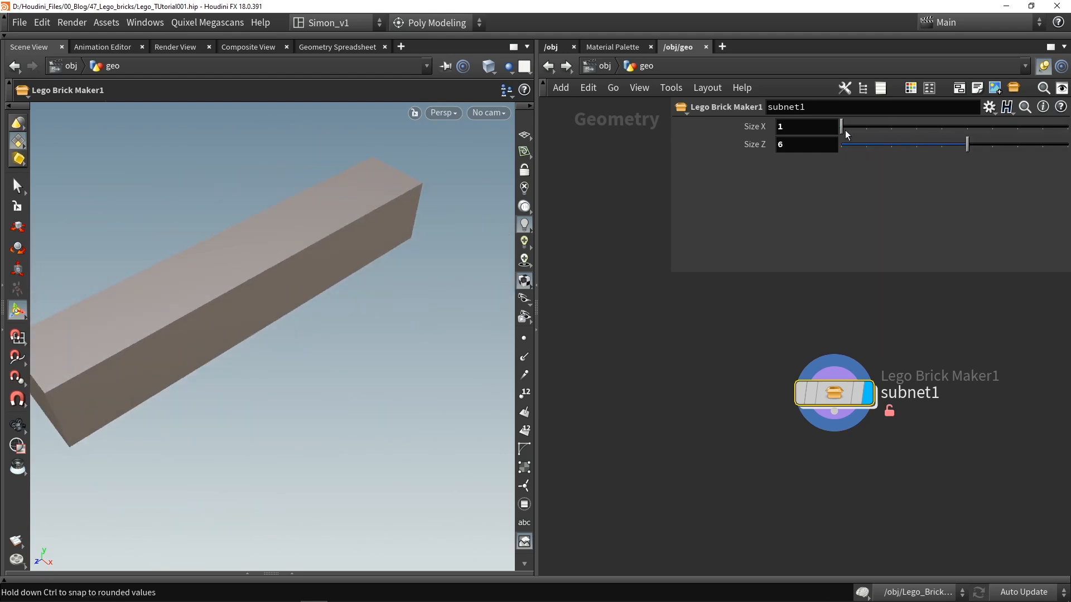
# Dive inside the brick asset's network
pyautogui.doubleClick(833, 393)
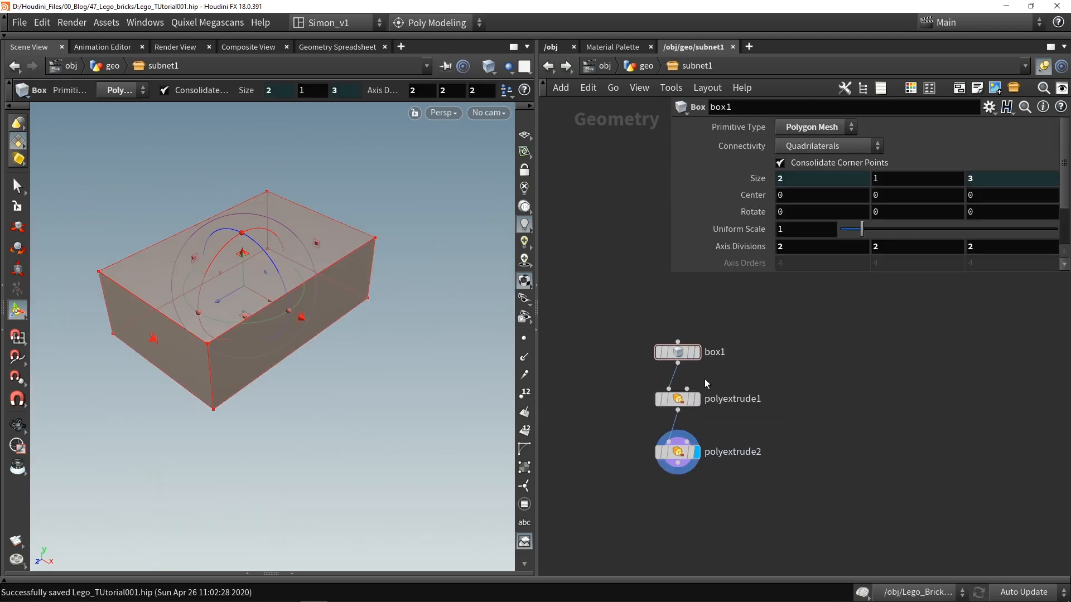
pyautogui.moveTo(273, 217)
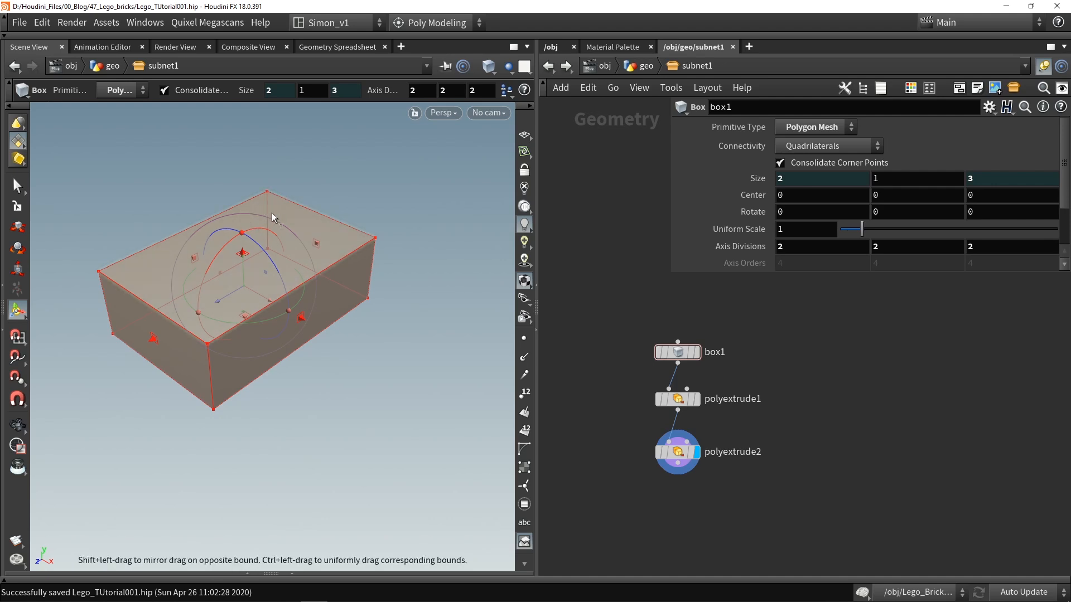
pyautogui.moveTo(826, 417)
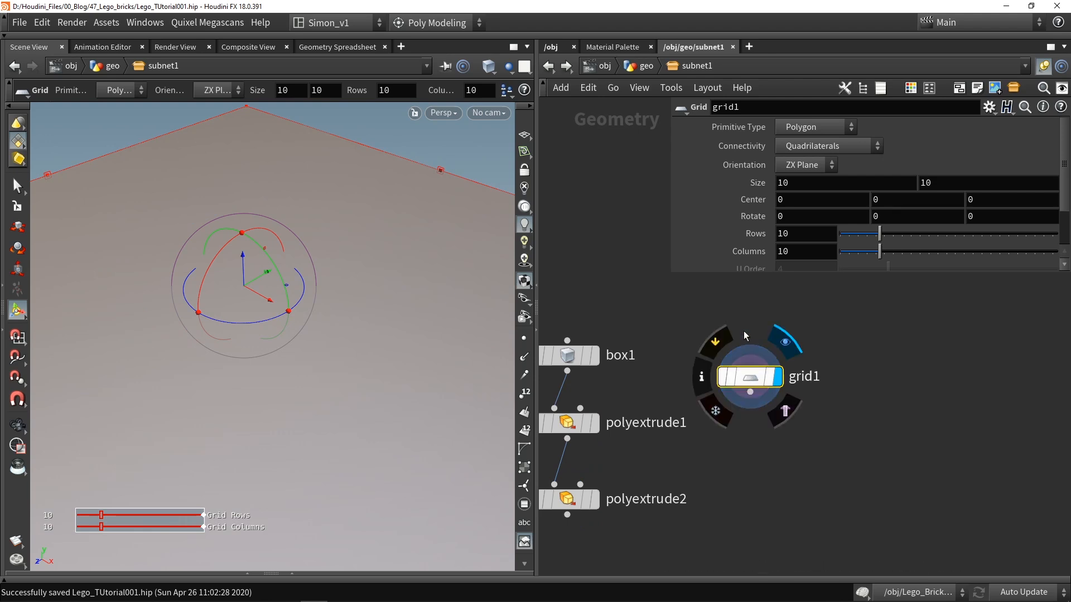
# Set grid1's Primitive Type to Points and check the box's size expression
pyautogui.click(814, 126)
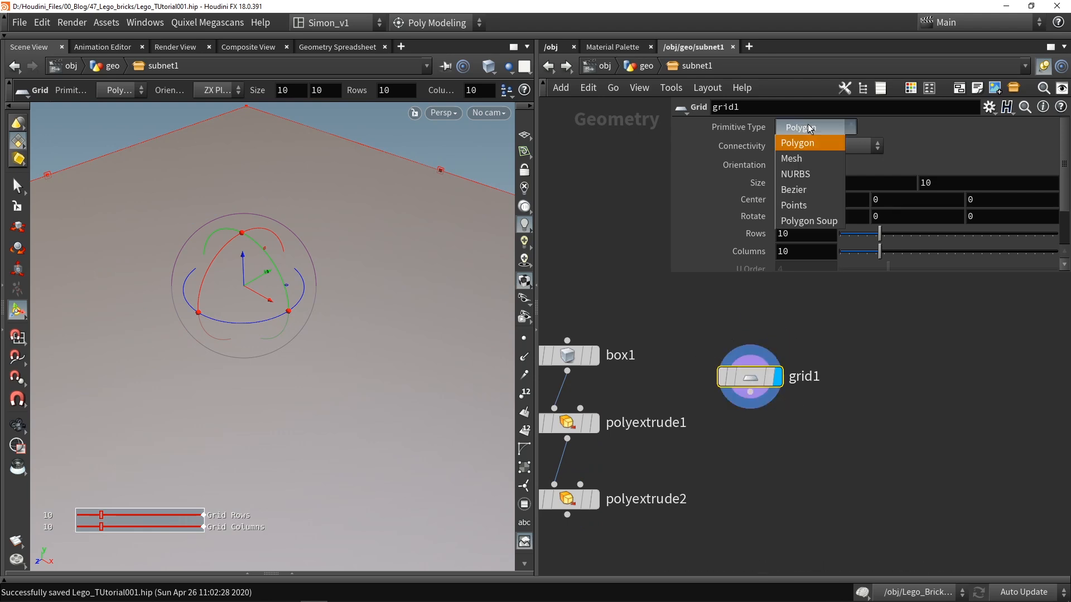
pyautogui.click(794, 205)
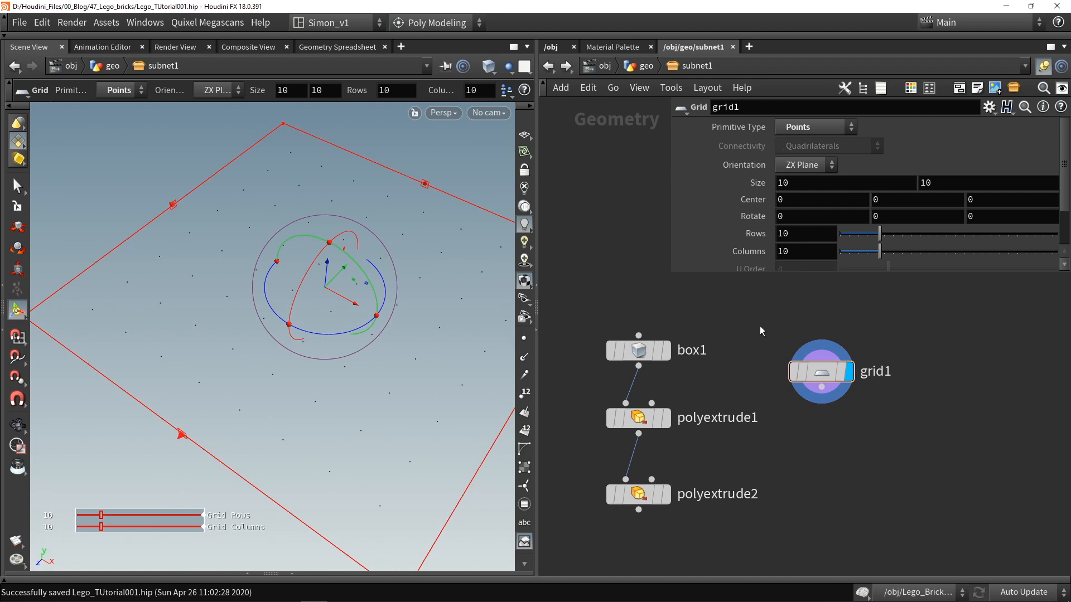
pyautogui.click(638, 350)
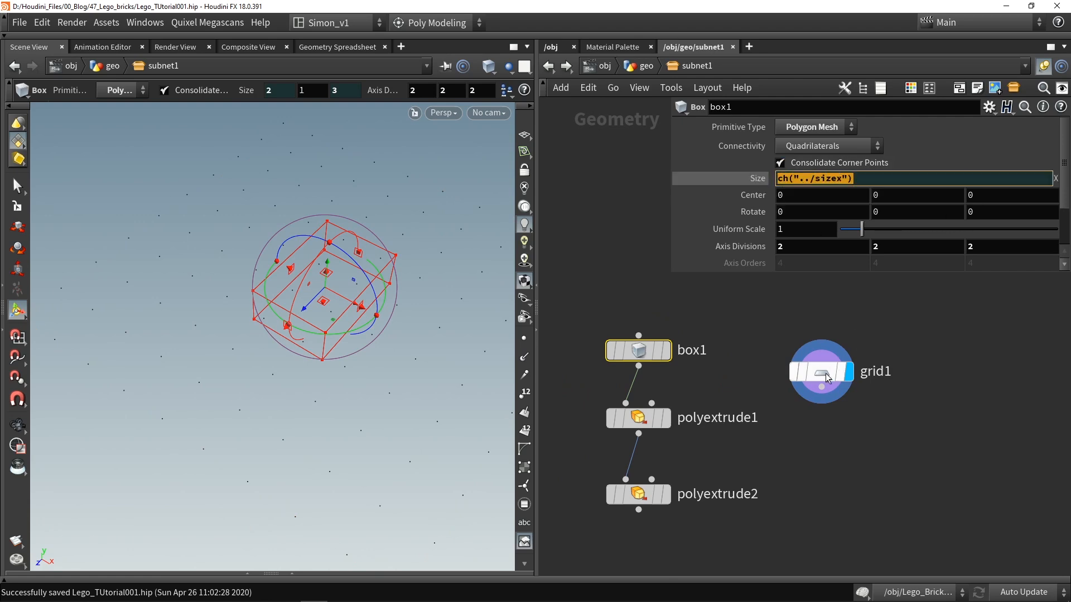
# Drive grid1's size, rows and columns with ch("../sizex") and ch("../sizez") expressions
pyautogui.click(819, 371)
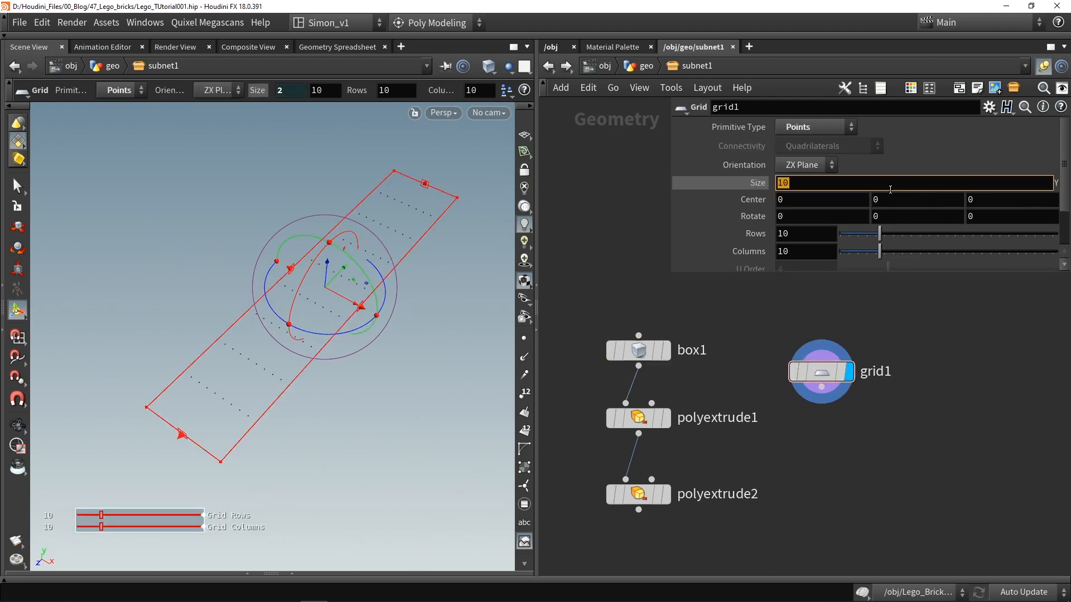
pyautogui.write('ch("../sizex")')
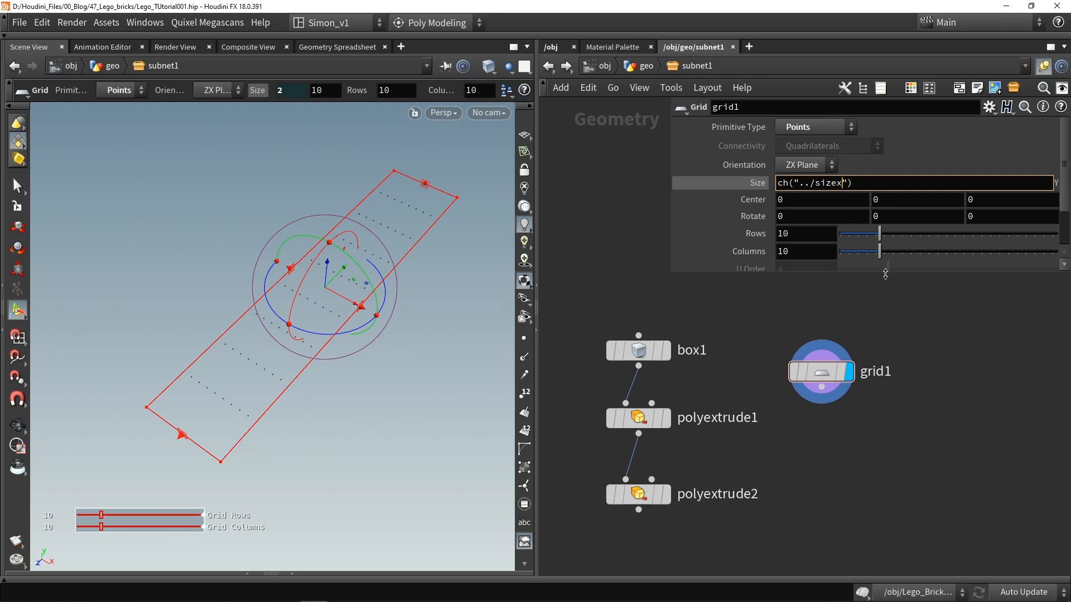
pyautogui.write('z')
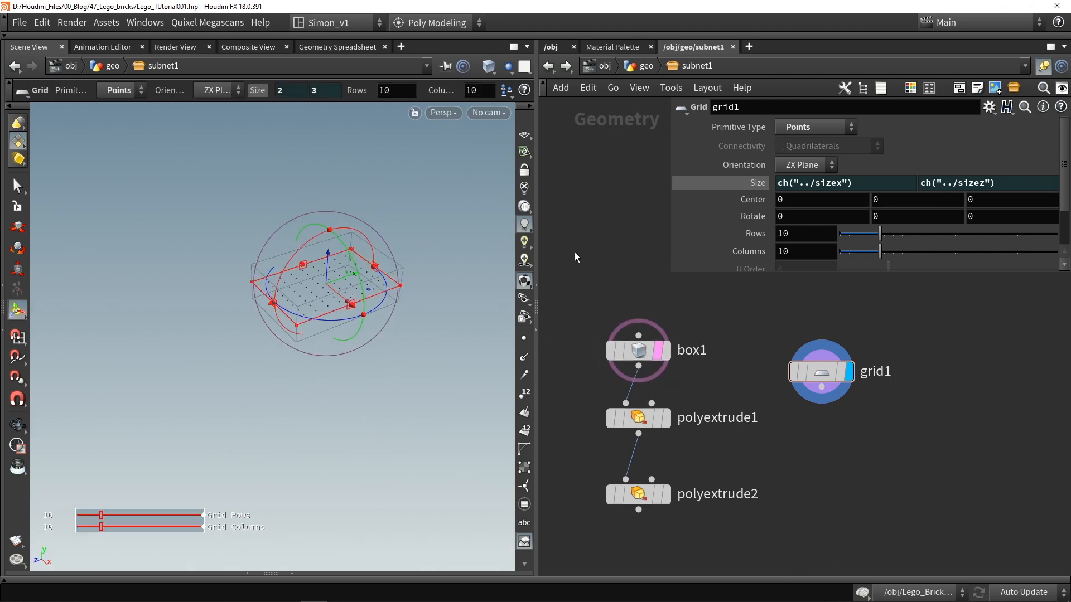
pyautogui.tripleClick(804, 234)
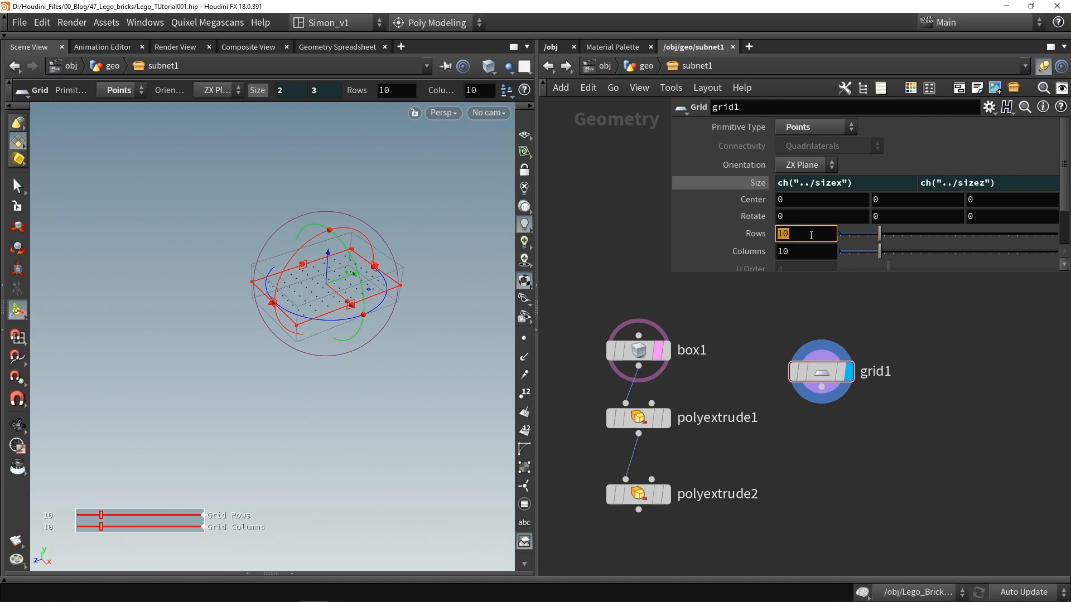
pyautogui.write('ch("../sizex")')
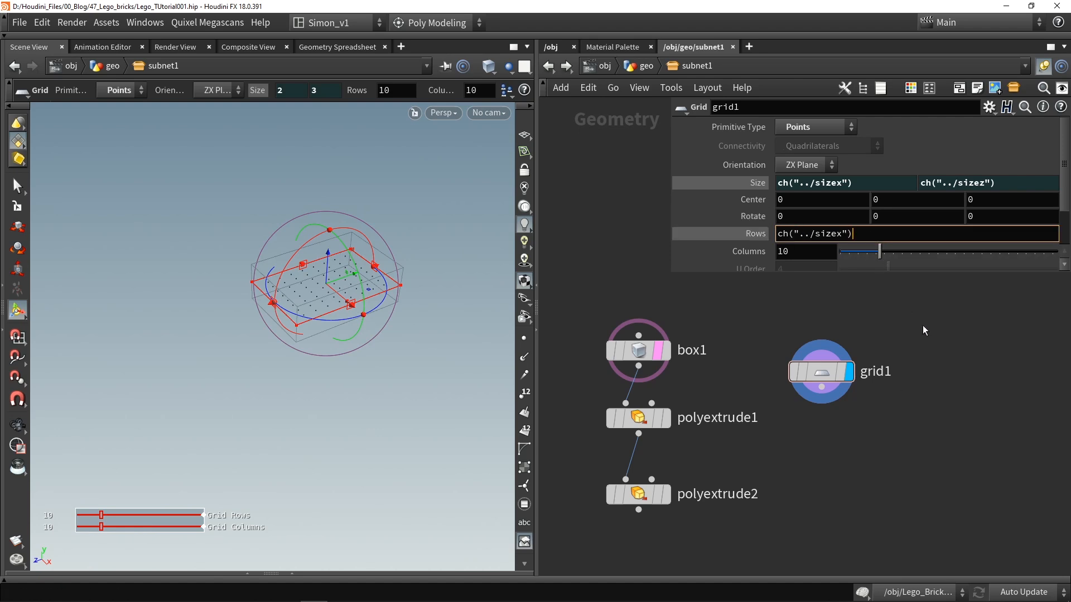
pyautogui.press('BackSpace')
pyautogui.write('z')
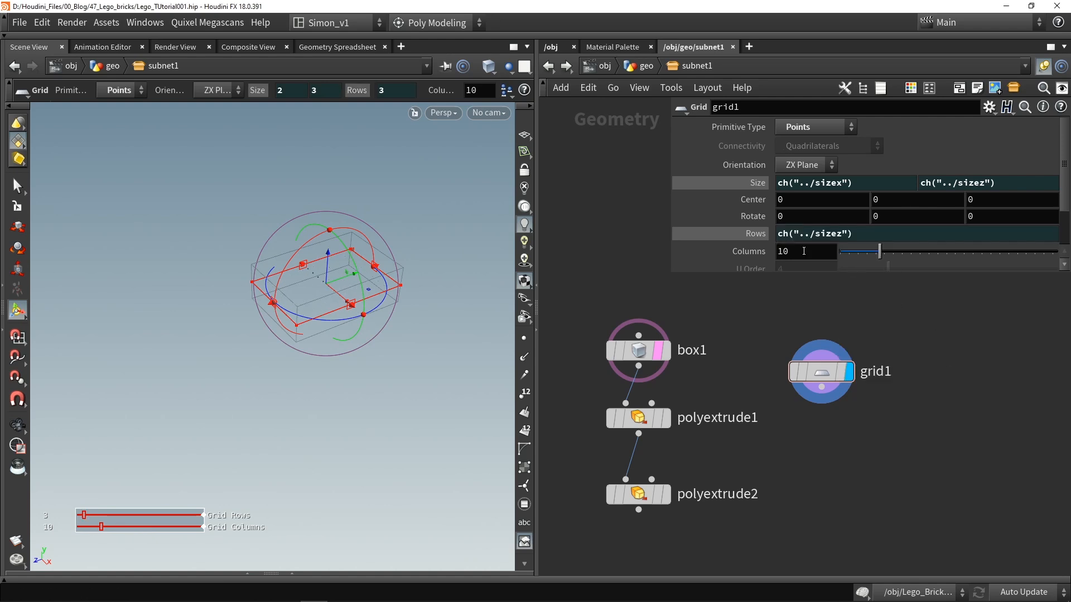
pyautogui.write('ch("../sizex")')
pyautogui.write('tub')
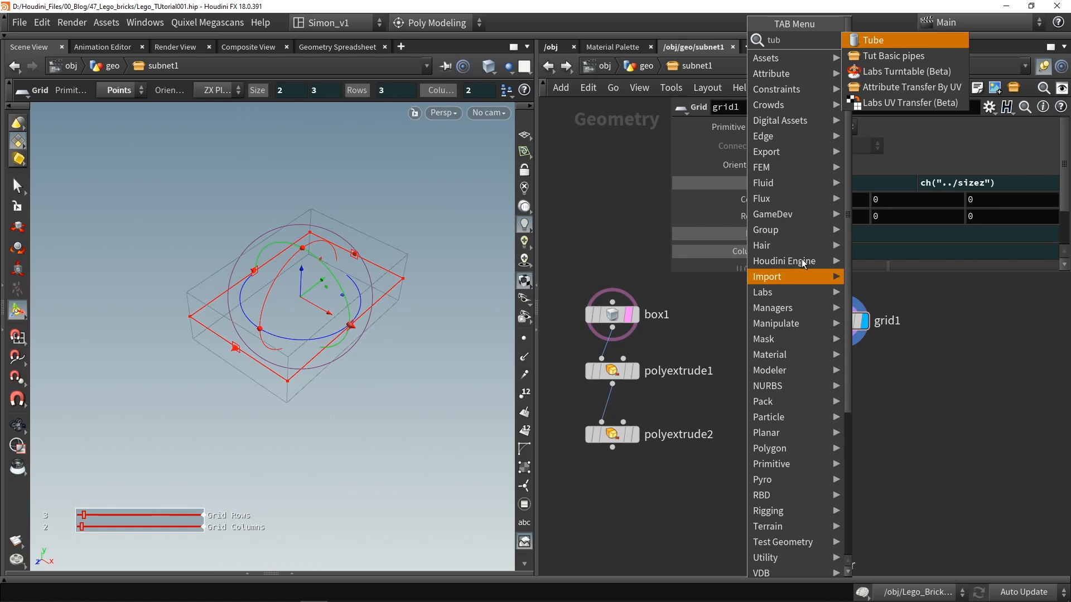
# Add a polygon tube copied onto grid1's points as studs, with radius scale and height set
pyautogui.click(877, 39)
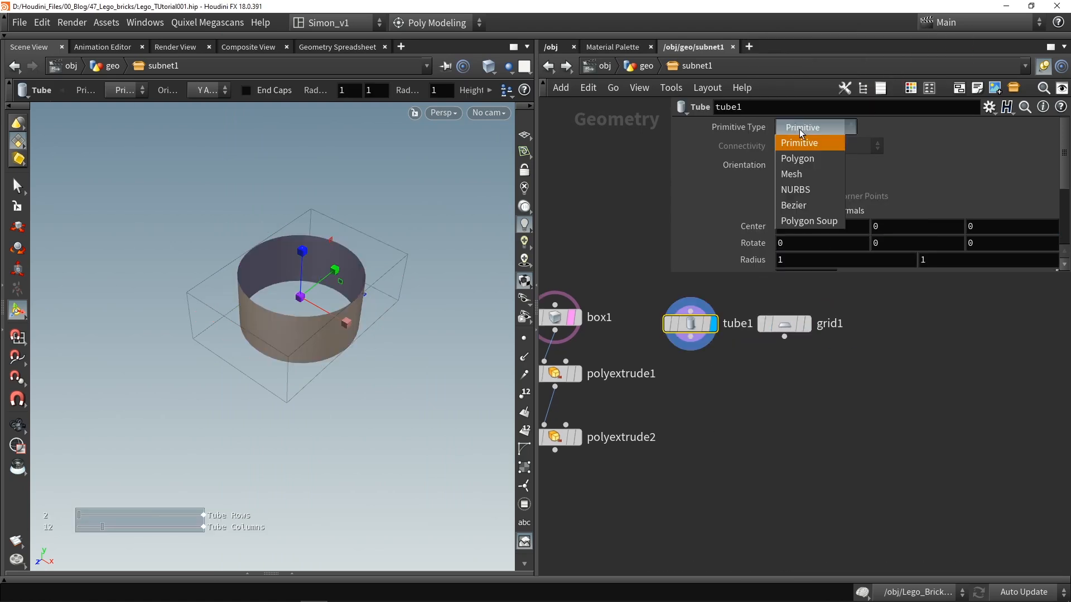
pyautogui.click(797, 157)
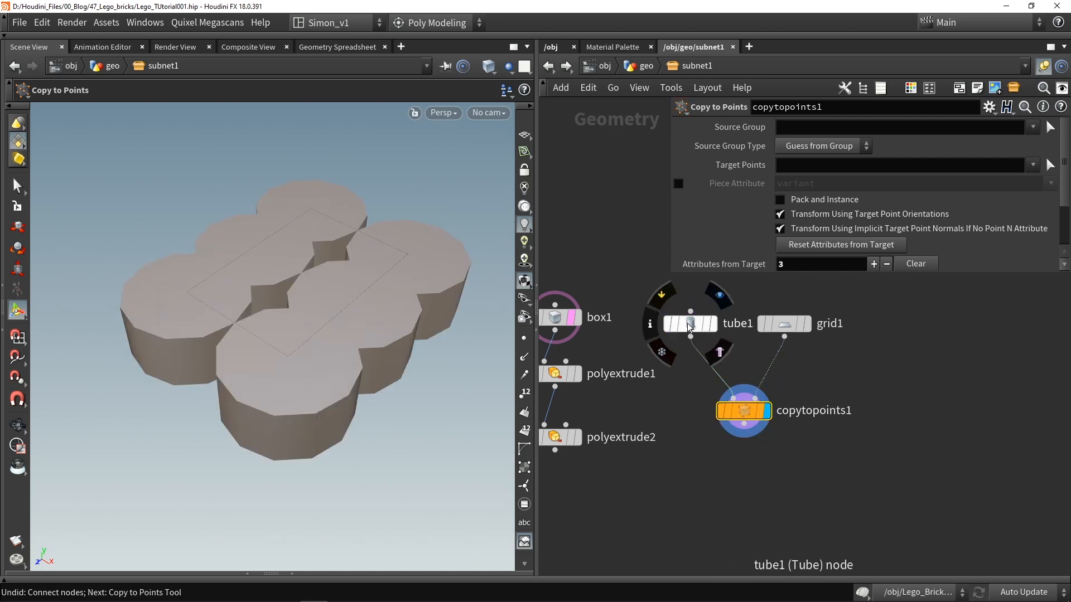
pyautogui.click(690, 323)
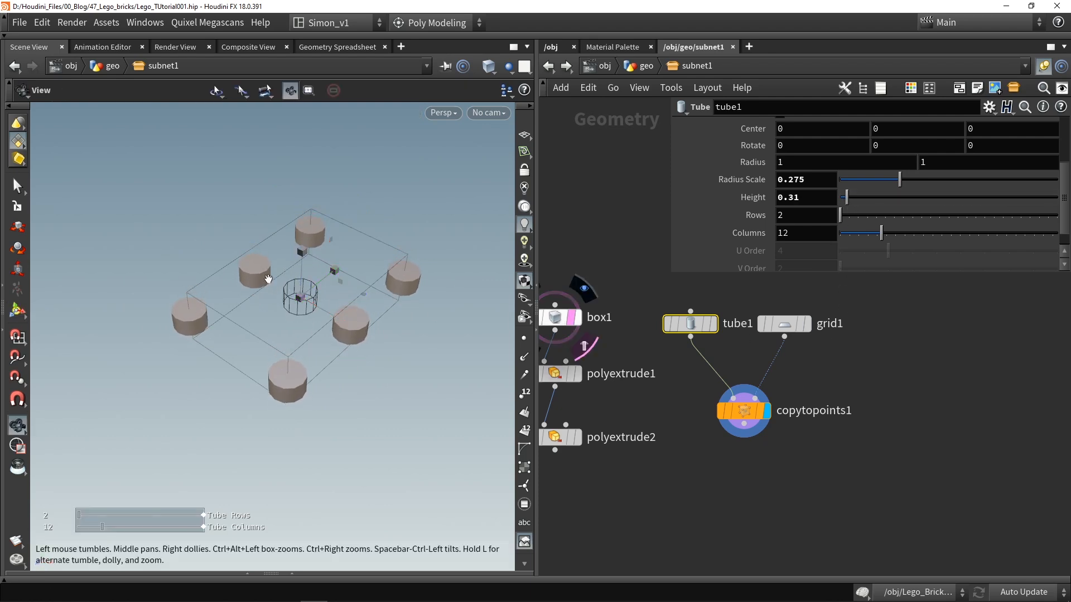
pyautogui.click(689, 323)
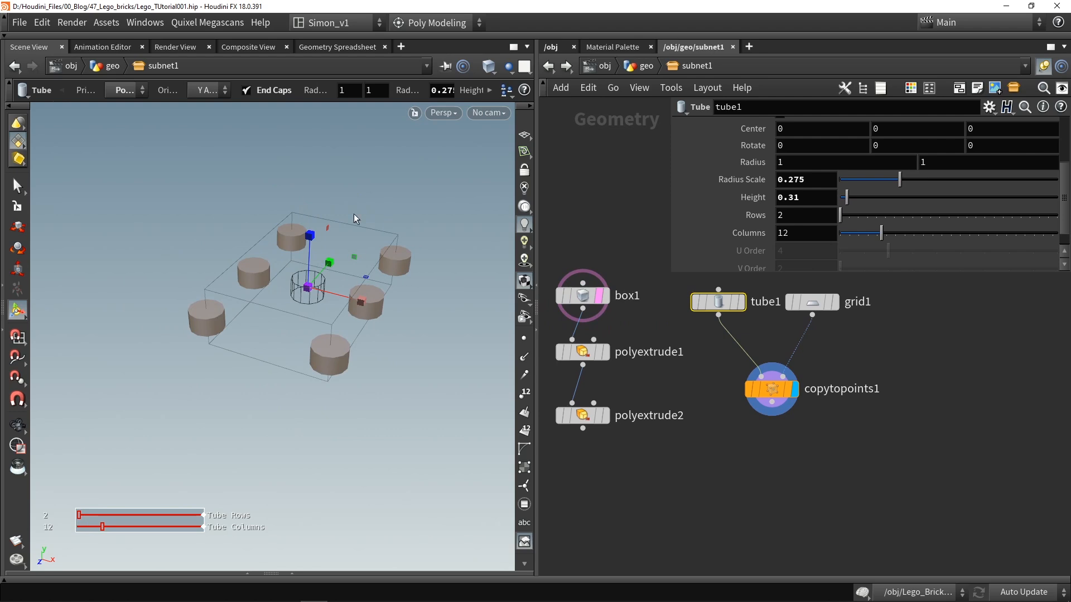
pyautogui.moveTo(417, 259)
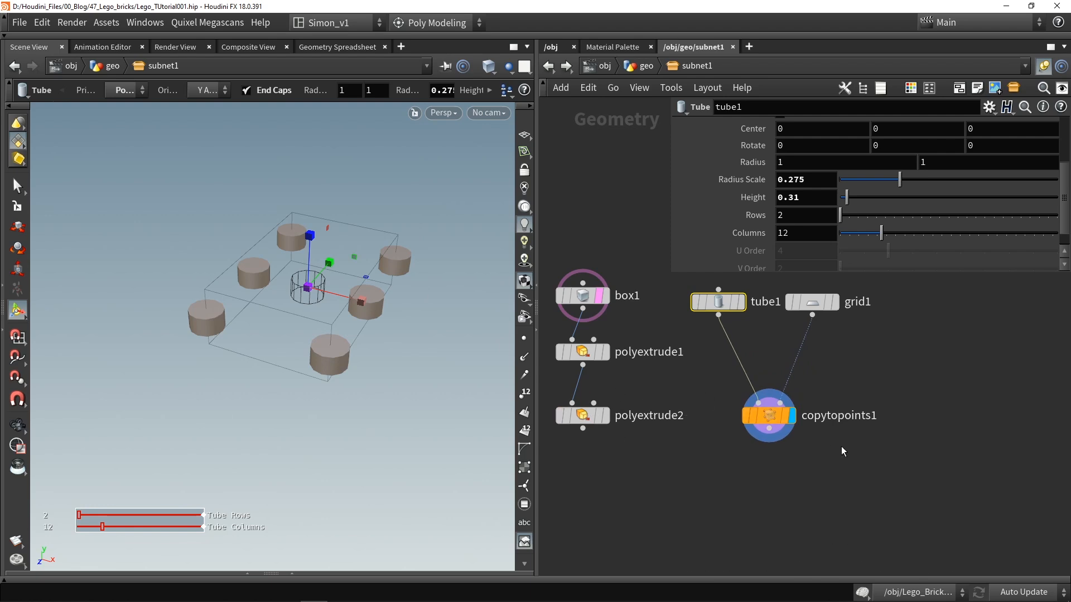
pyautogui.click(596, 415)
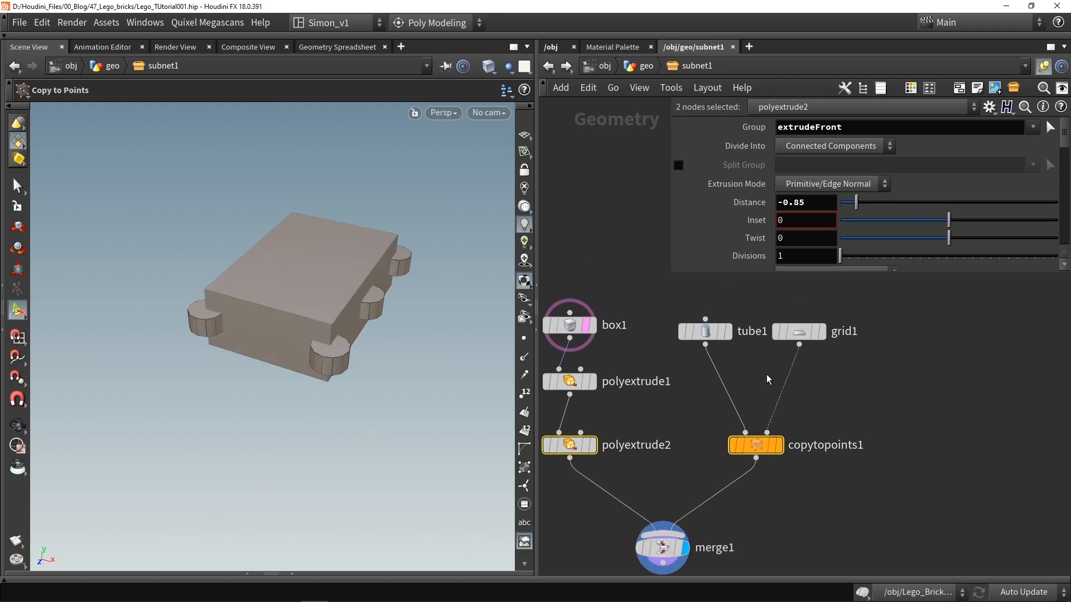
# Offset grid1 and subtract 1 from its size expressions for a 2x4 brick
pyautogui.click(798, 331)
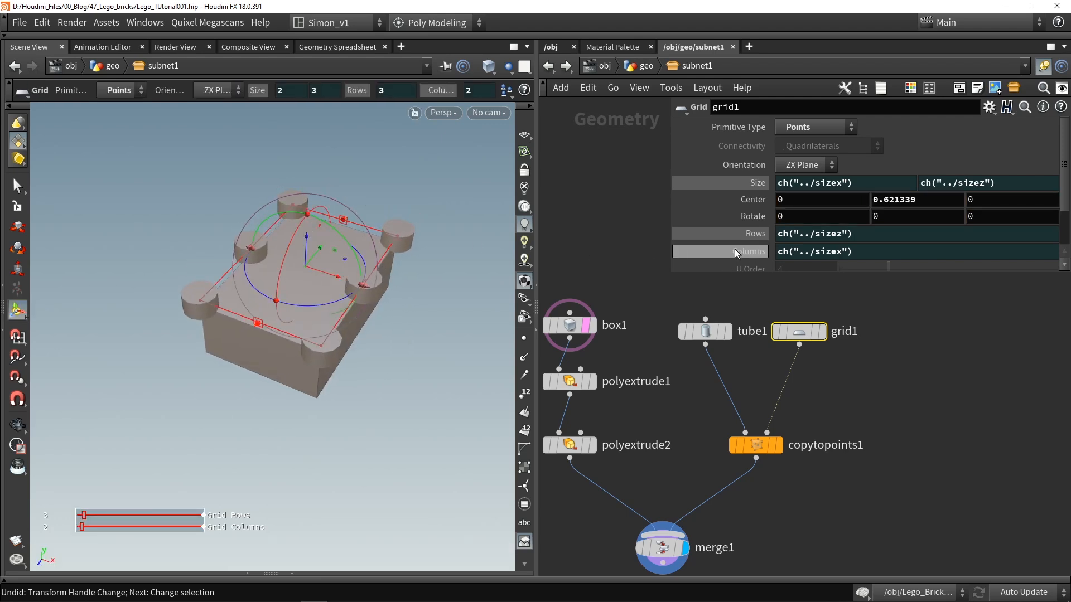
pyautogui.click(819, 183)
pyautogui.write('-1')
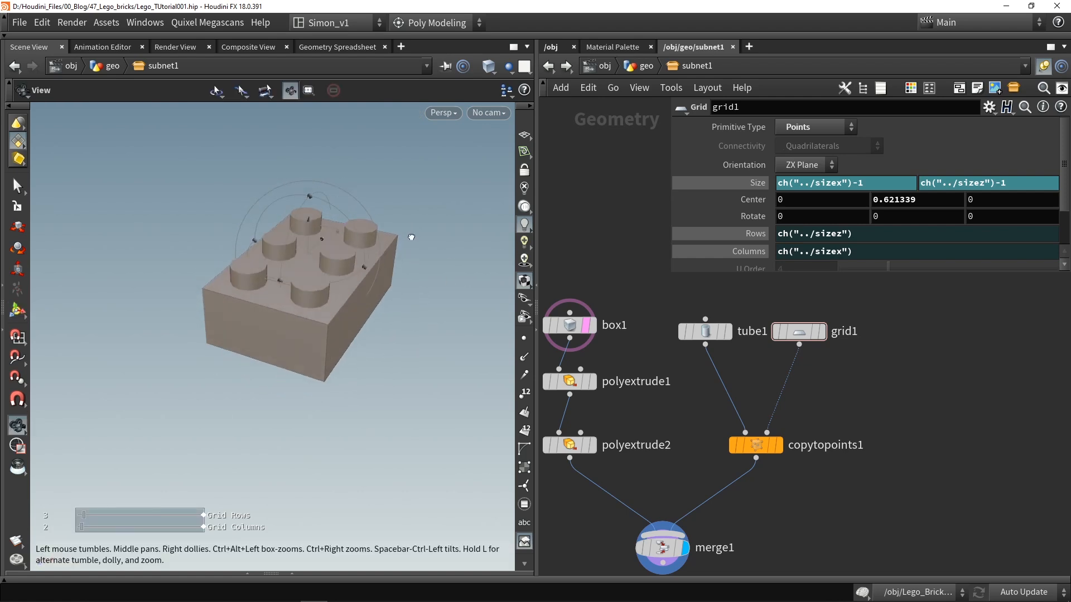
pyautogui.click(681, 517)
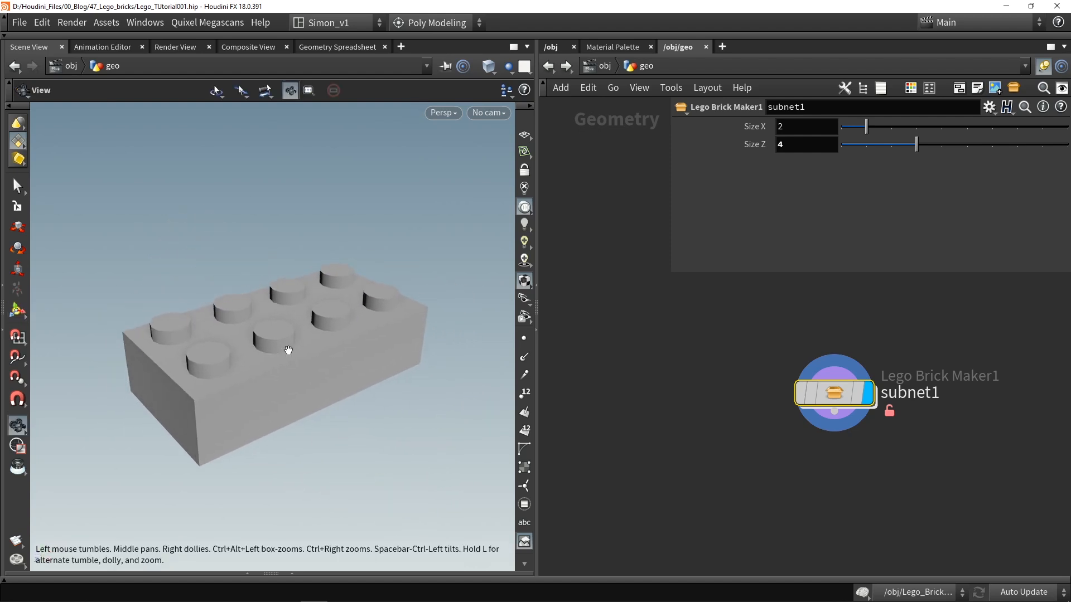
# Go back inside the asset and turn off End Caps on tube2
pyautogui.doubleClick(833, 393)
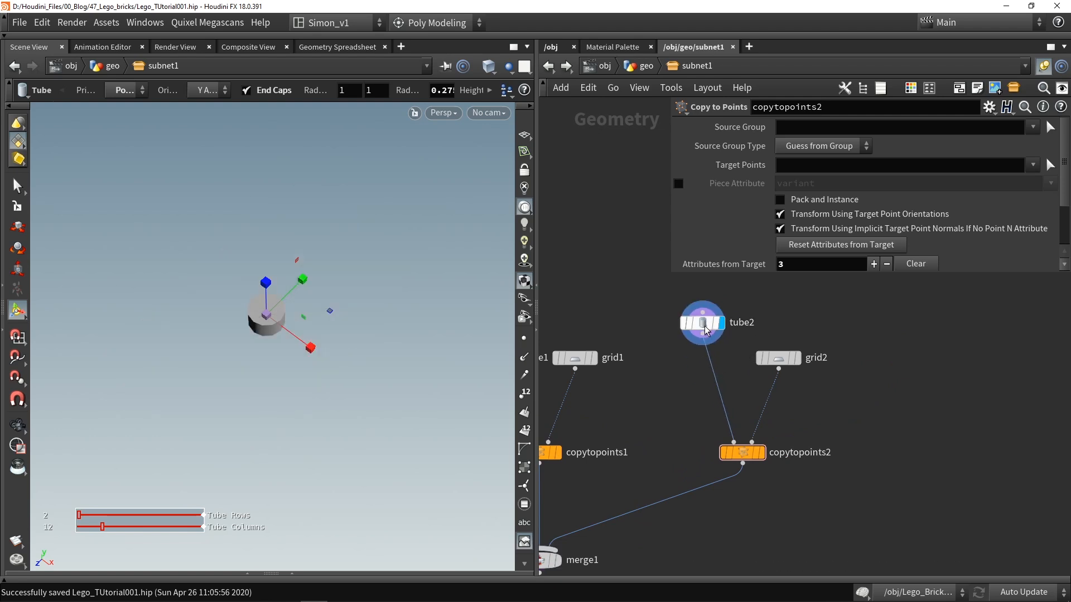
pyautogui.click(702, 322)
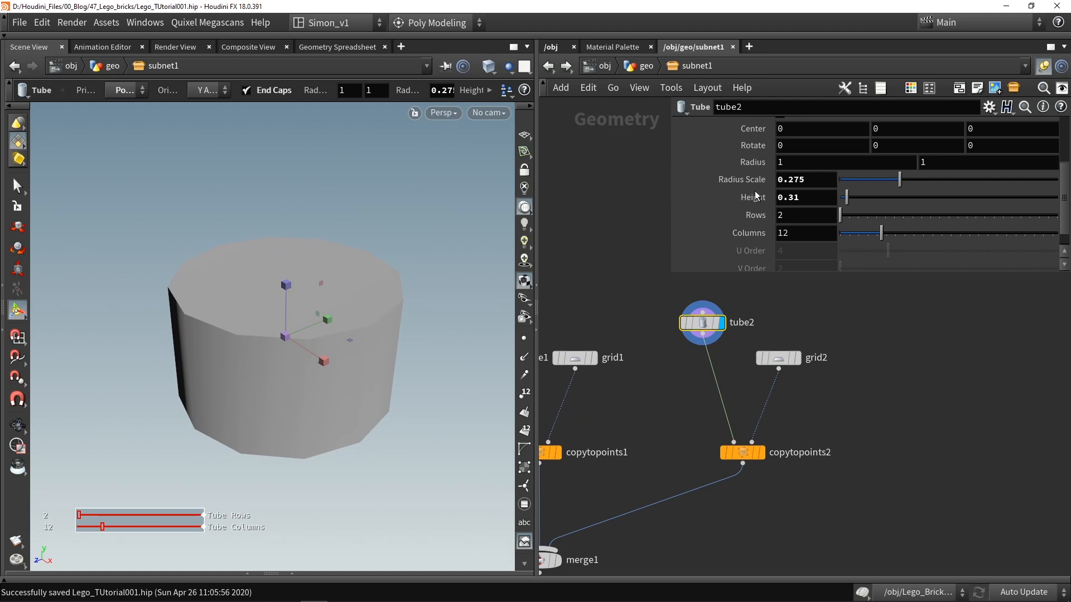
pyautogui.scroll(3)
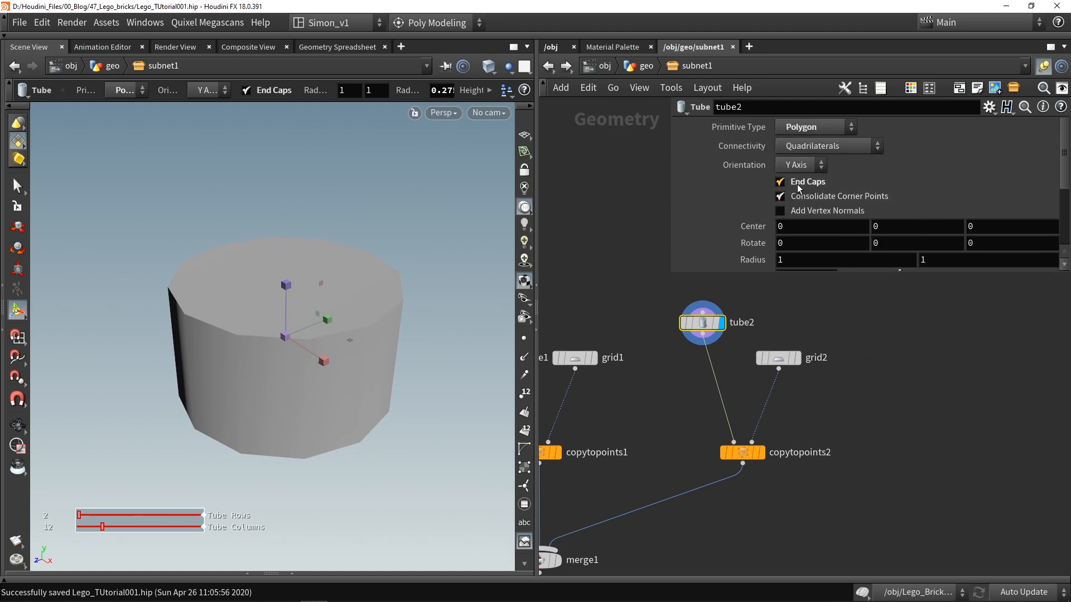
pyautogui.click(779, 180)
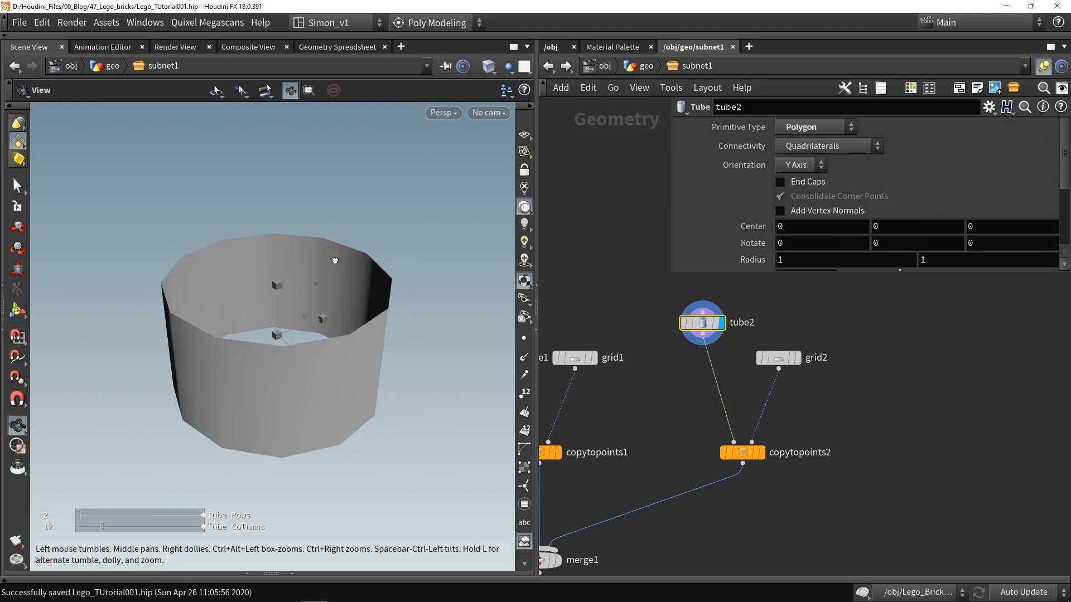
# Add a PolyExtrude after tube2 to thicken it into a hollow ring
pyautogui.click(700, 322)
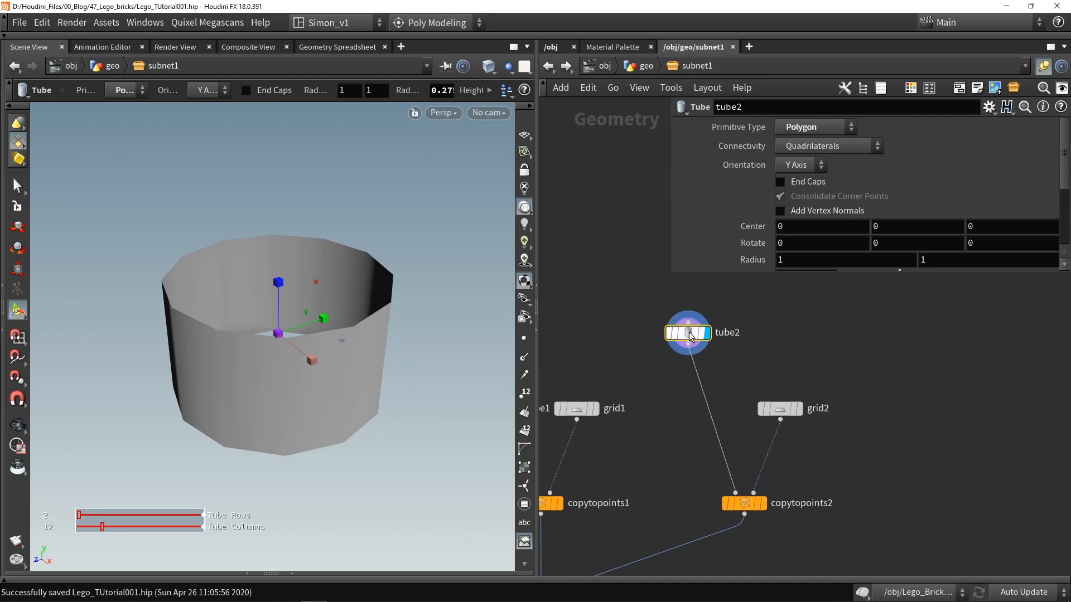
pyautogui.press('Tab')
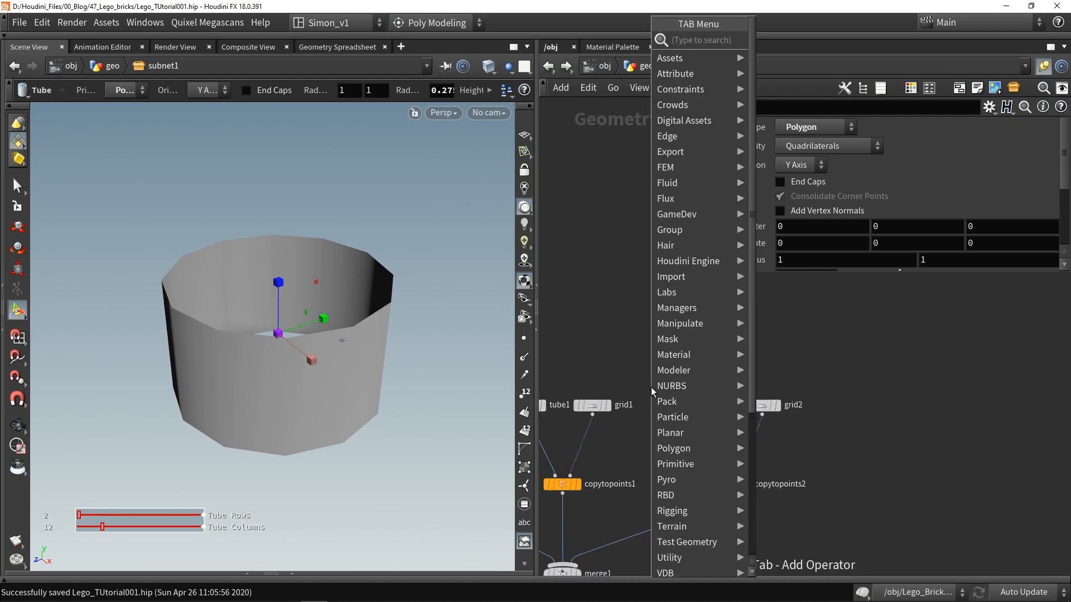
pyautogui.click(673, 448)
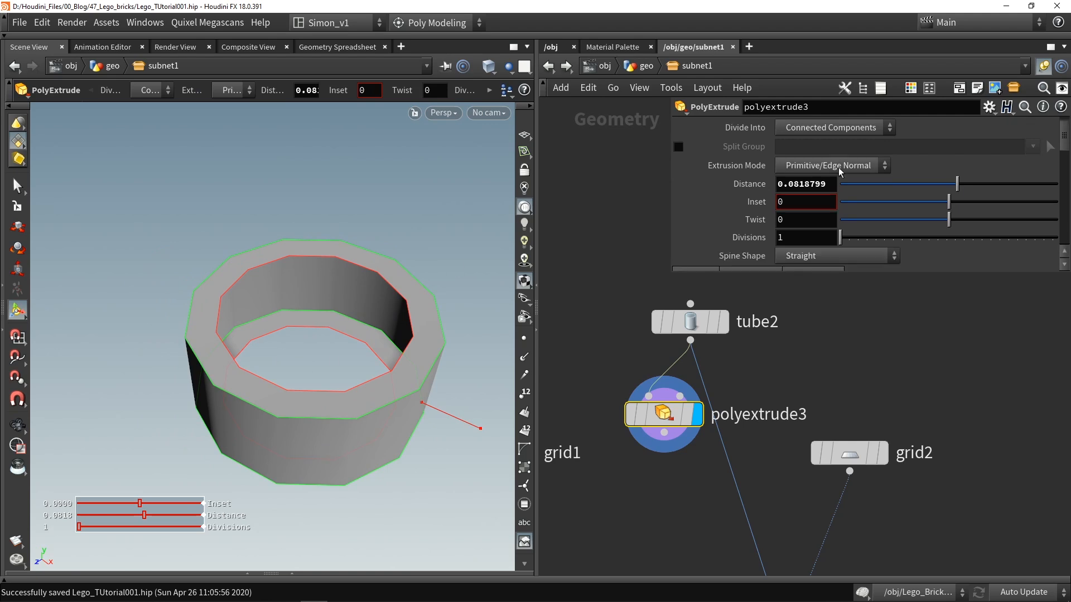
pyautogui.scroll(-3)
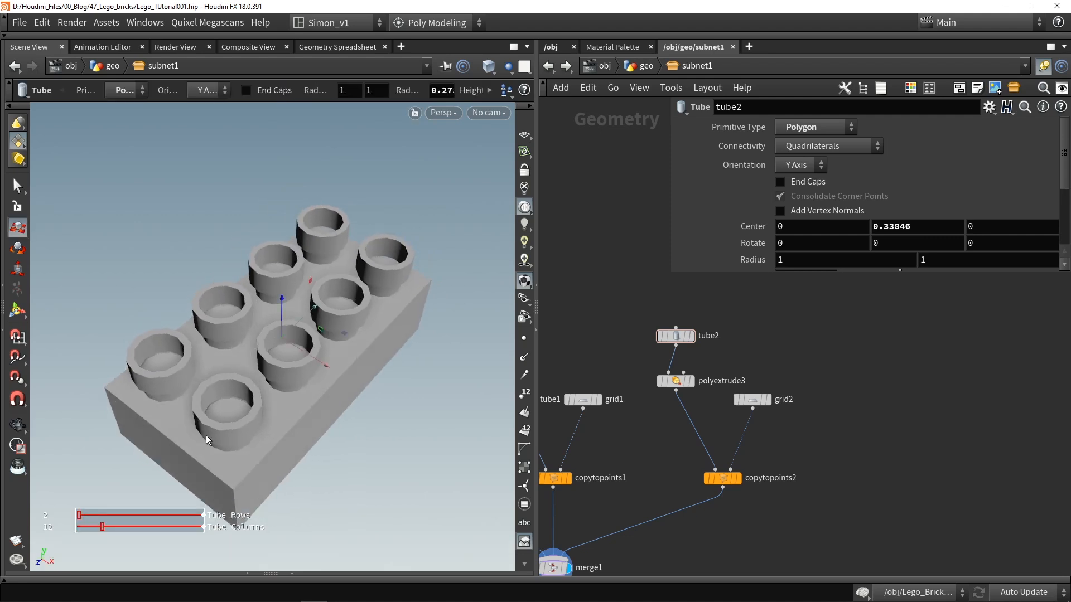
# Add a -1 offset to grid2's size expressions and adjust tube2 under the brick
pyautogui.click(751, 399)
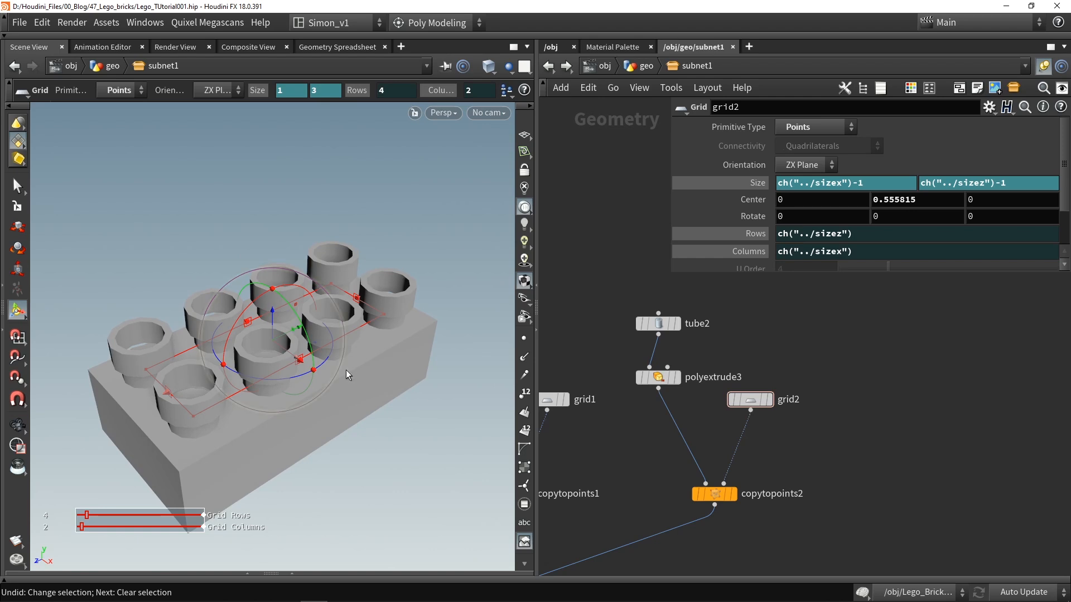
pyautogui.click(843, 182)
pyautogui.write('2')
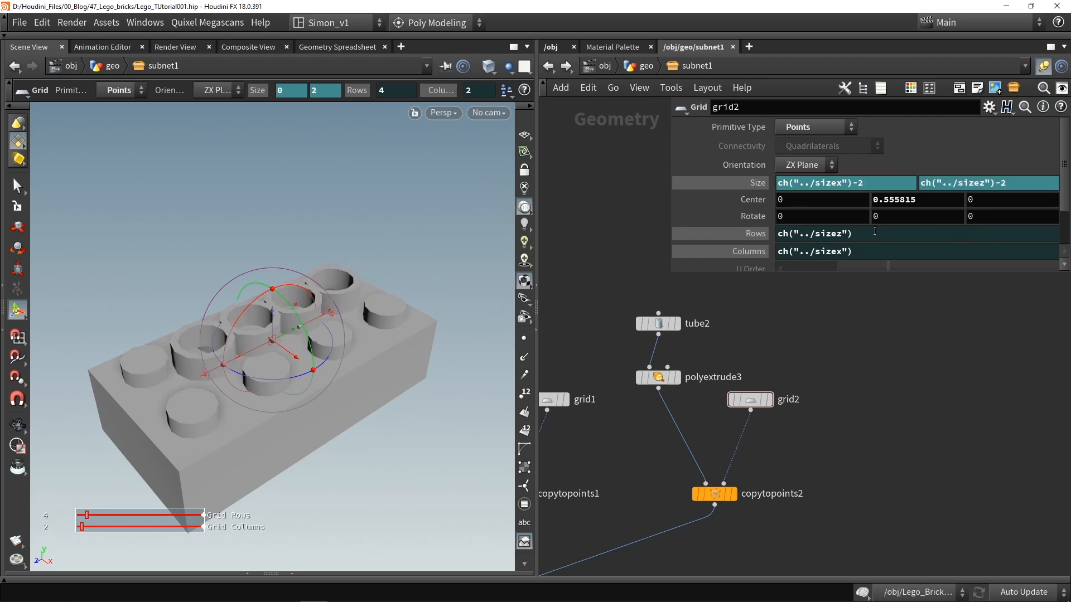
pyautogui.write('-1')
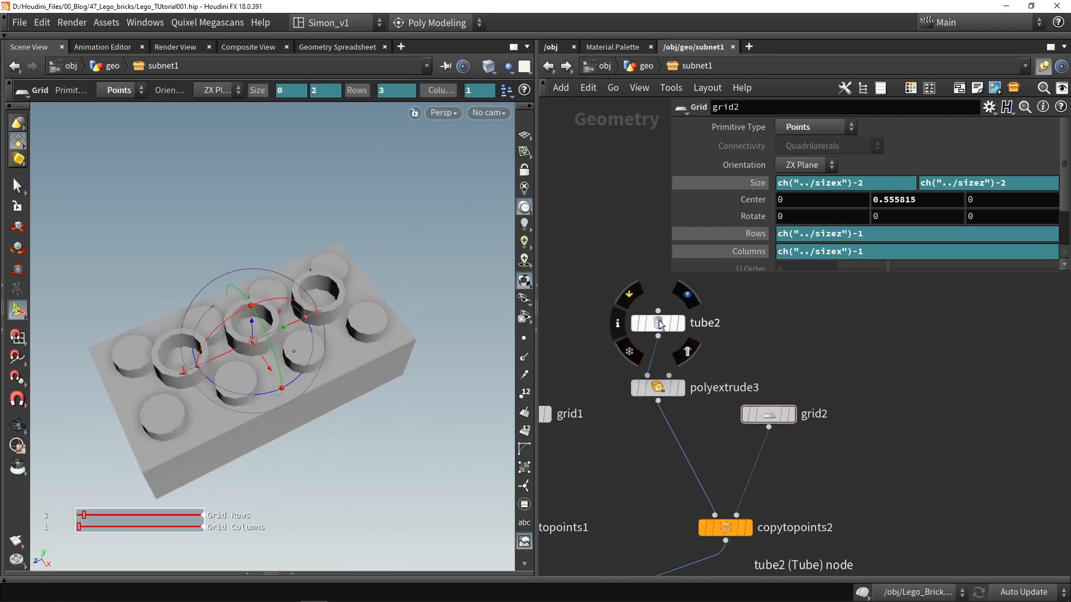
pyautogui.click(657, 323)
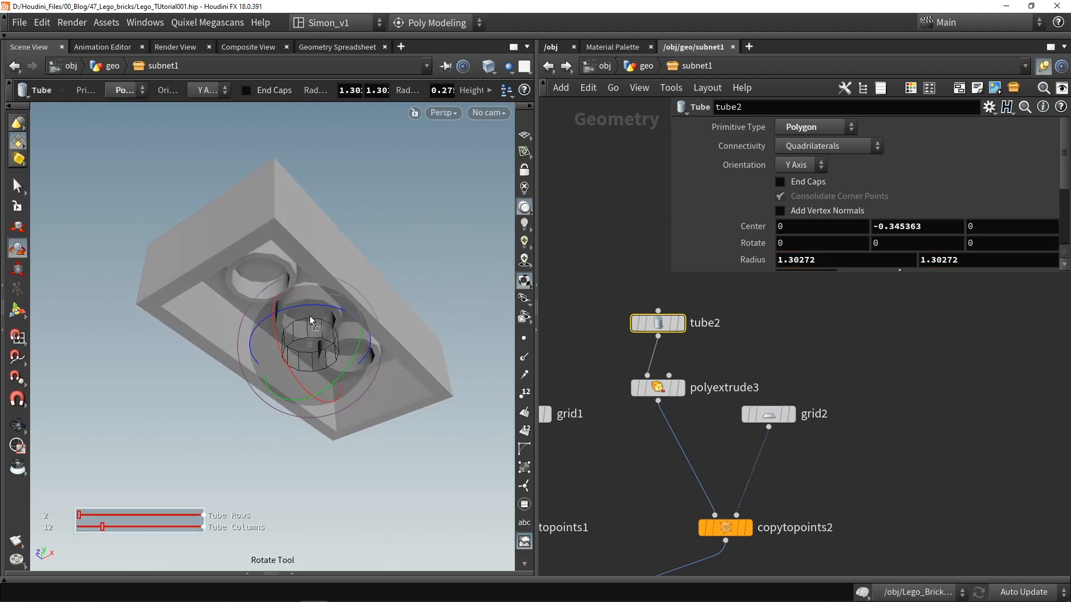
pyautogui.click(17, 269)
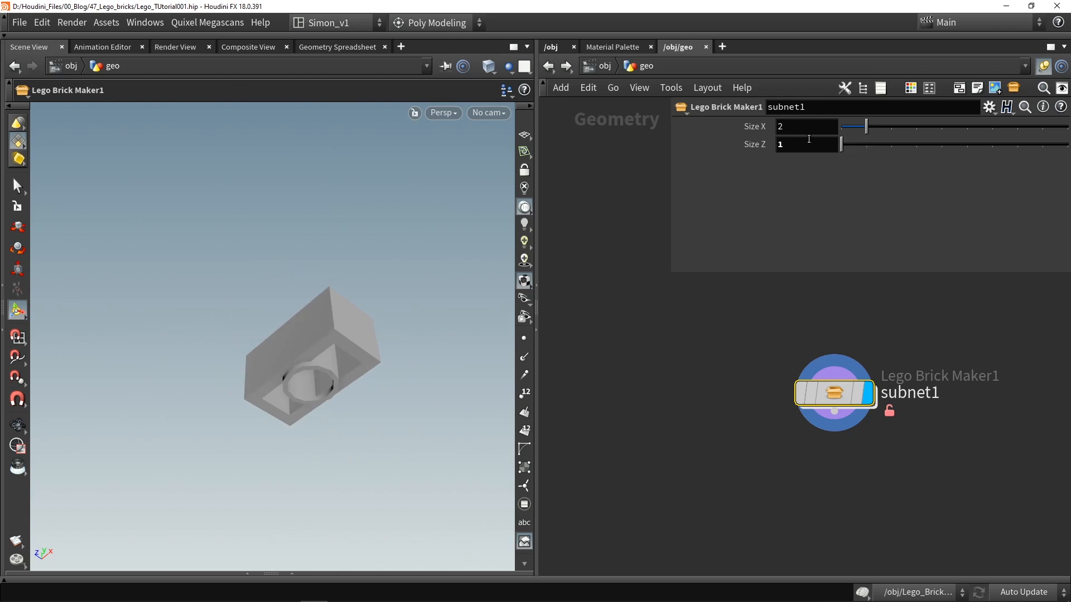
# Test Lego Brick Maker1 at Size X 1 and 5, then dive into the asset
pyautogui.click(806, 144)
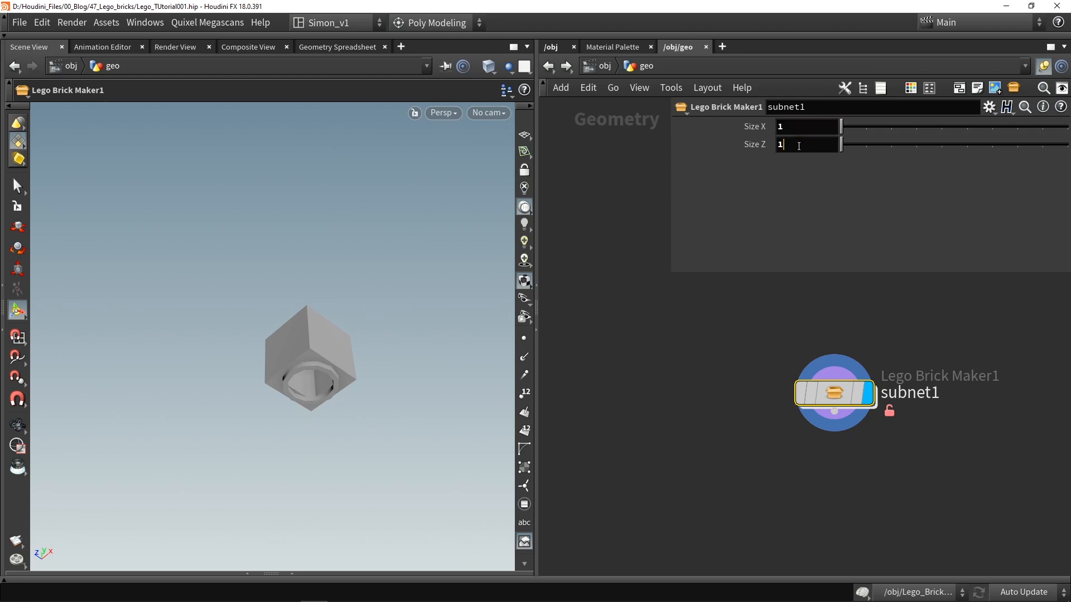
pyautogui.click(808, 127)
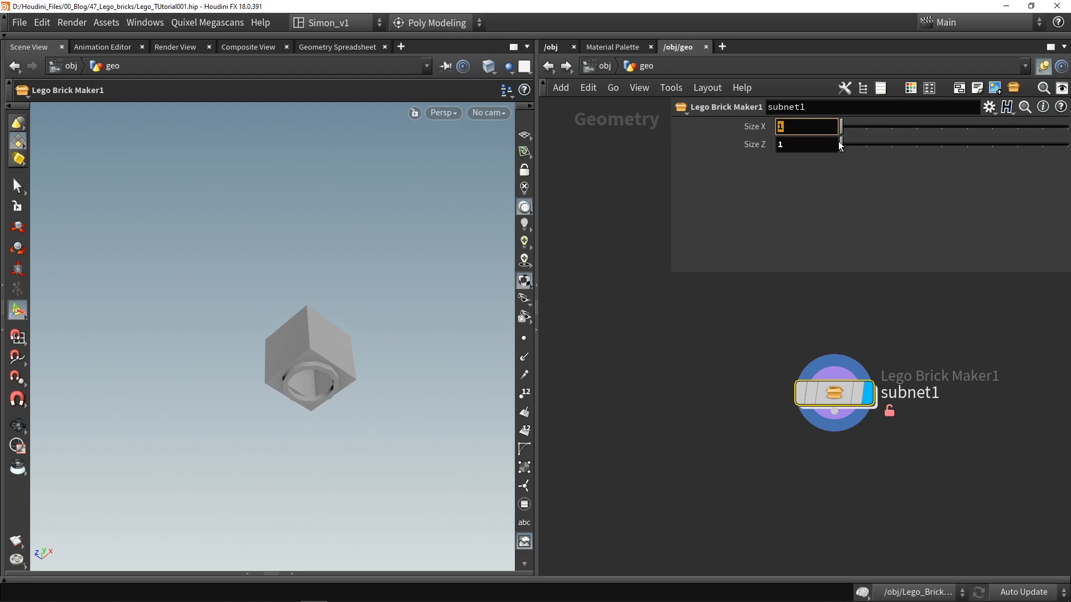
pyautogui.write('5')
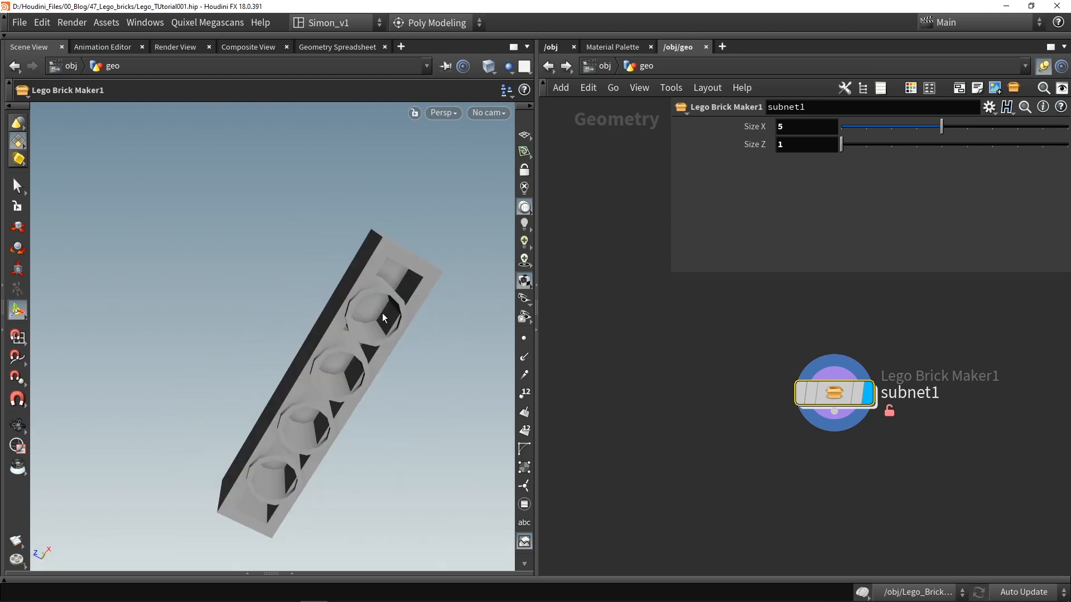
pyautogui.moveTo(372, 308)
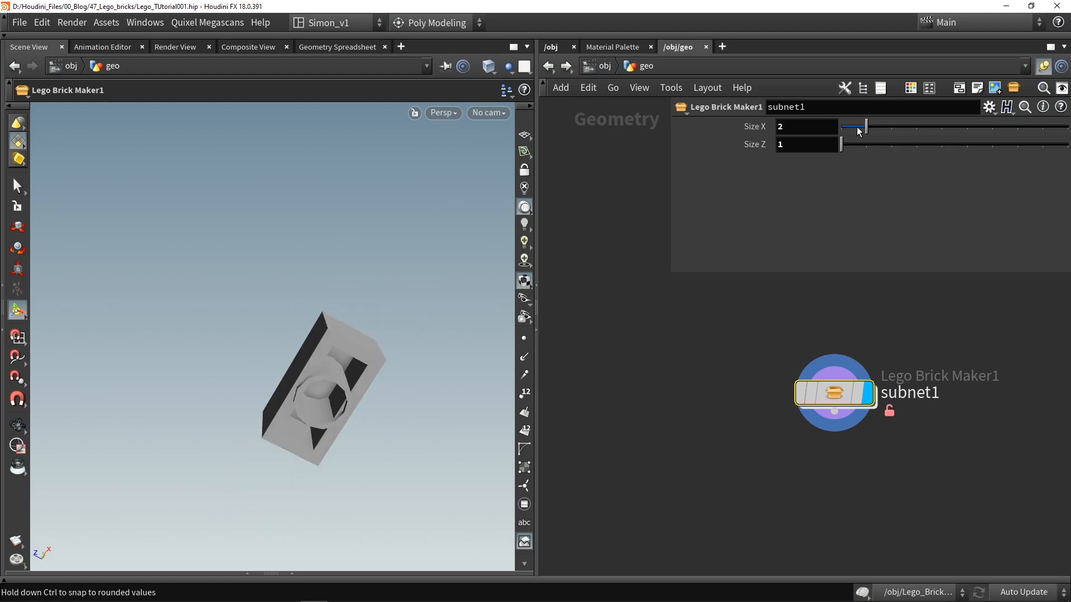
pyautogui.doubleClick(833, 392)
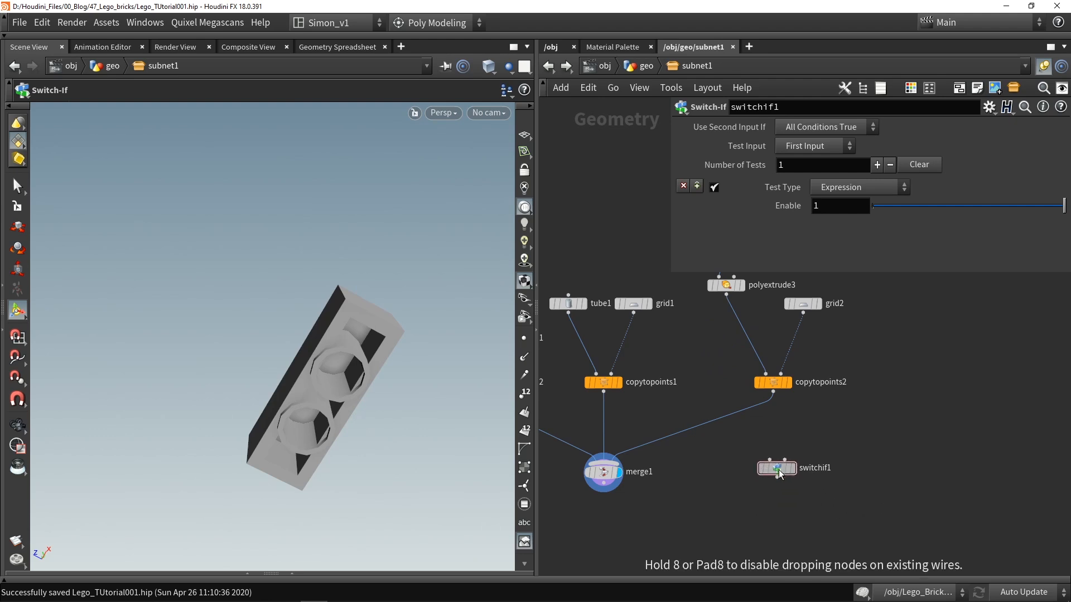
pyautogui.moveTo(769, 473)
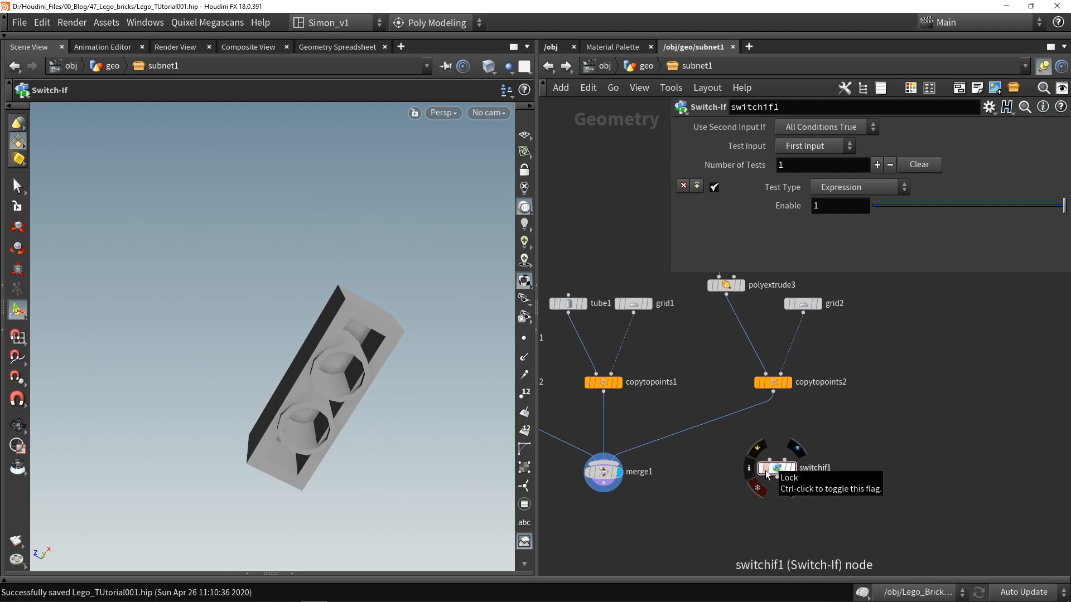
pyautogui.moveTo(788, 447)
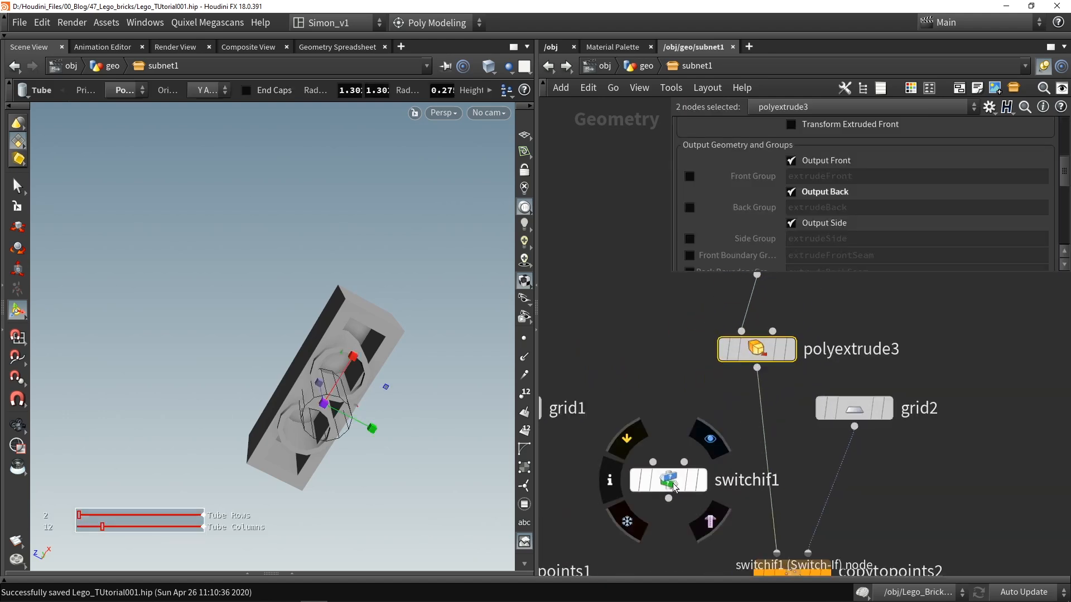
# Insert a Switch-If after polyextrude3 and wire in a capped 0.34-radius tube
pyautogui.click(668, 479)
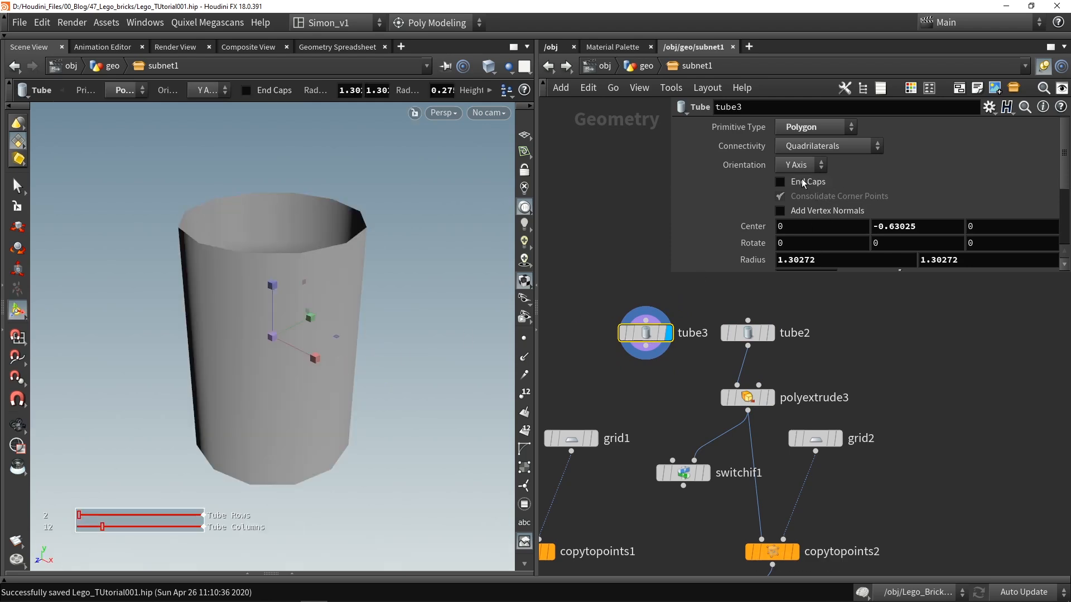
pyautogui.click(779, 182)
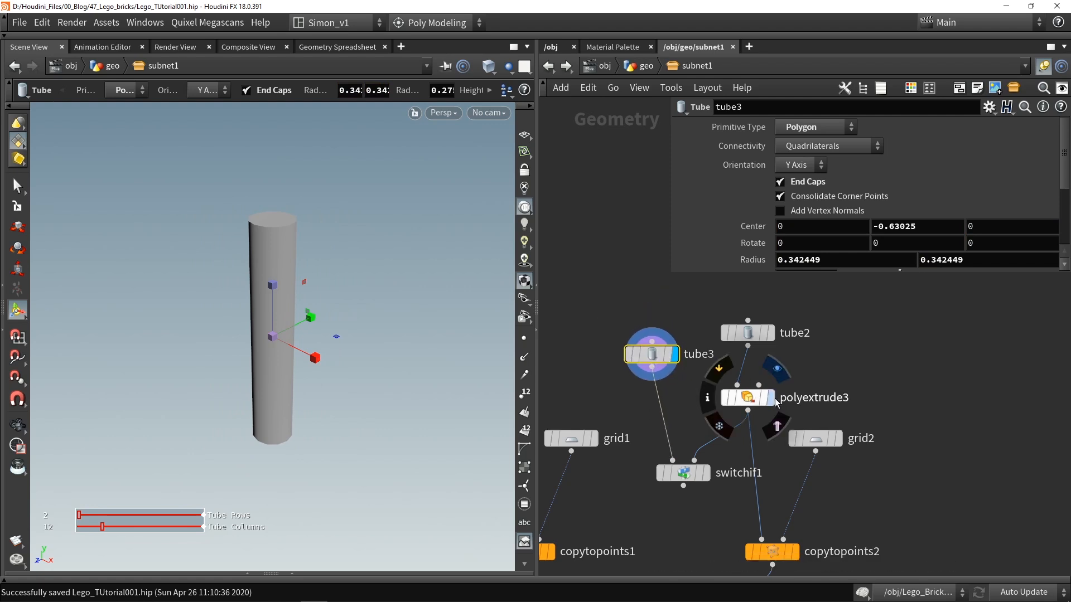
pyautogui.click(770, 397)
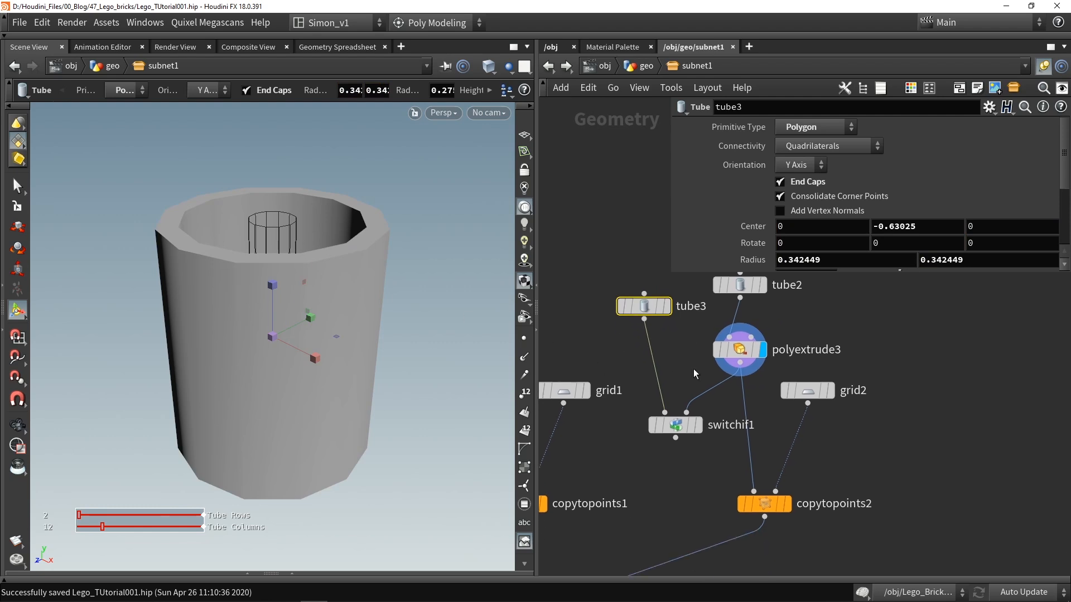
pyautogui.click(675, 424)
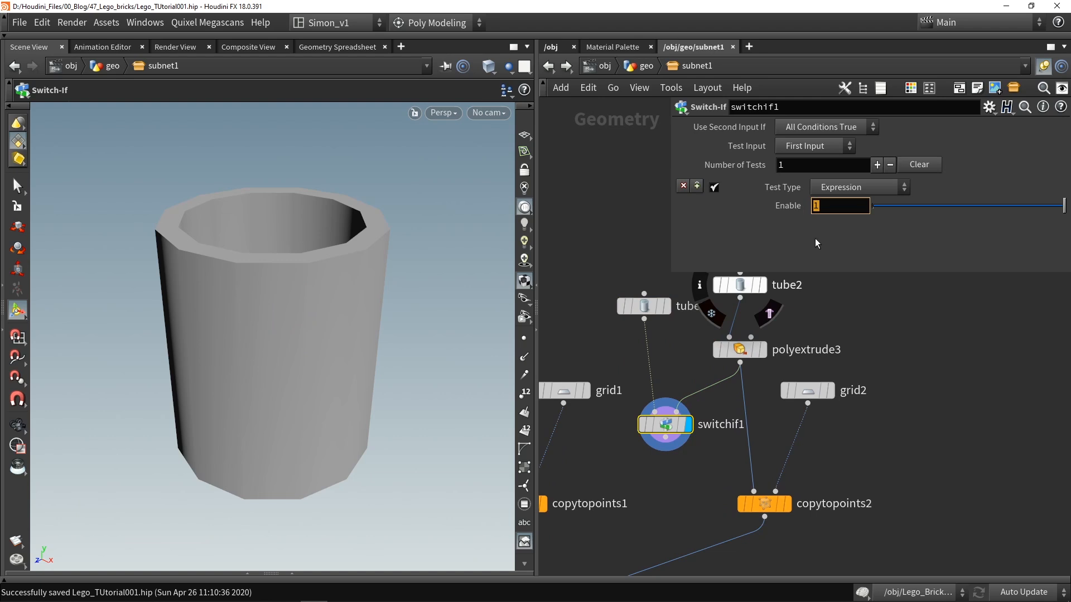
# Give switchif1 two tests of ch("../sizex")>1 so 1x1 bricks get the thin pin
pyautogui.click(805, 390)
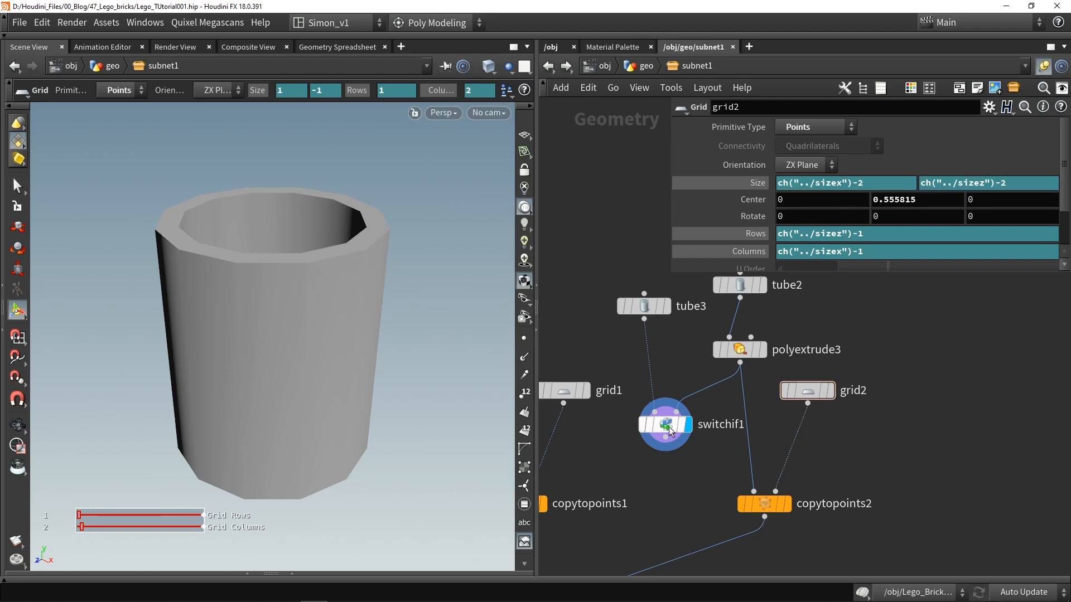
pyautogui.click(665, 423)
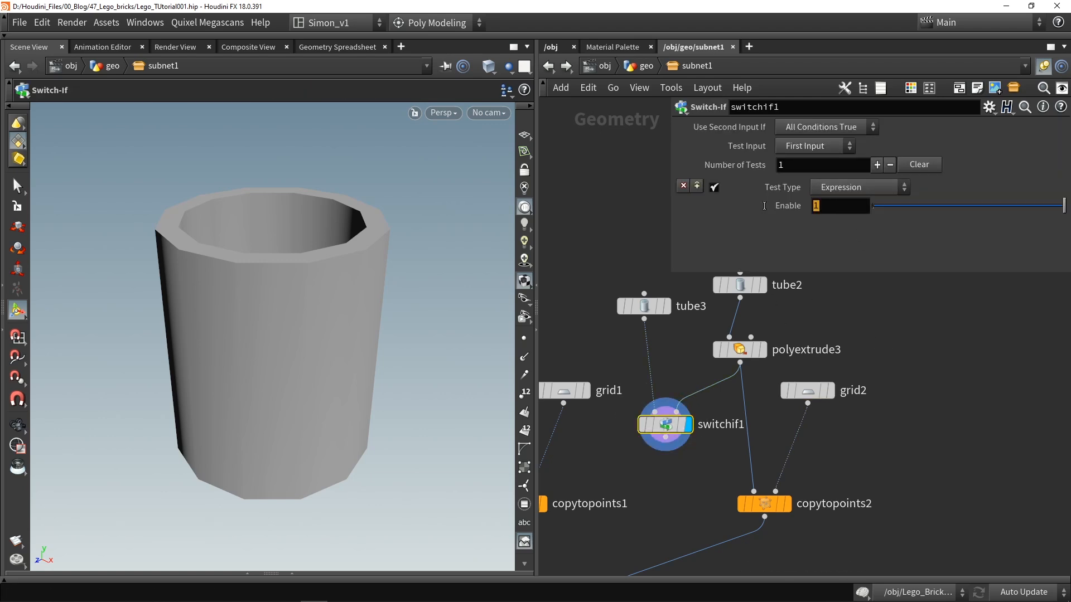
pyautogui.write('ch("../sizex").')
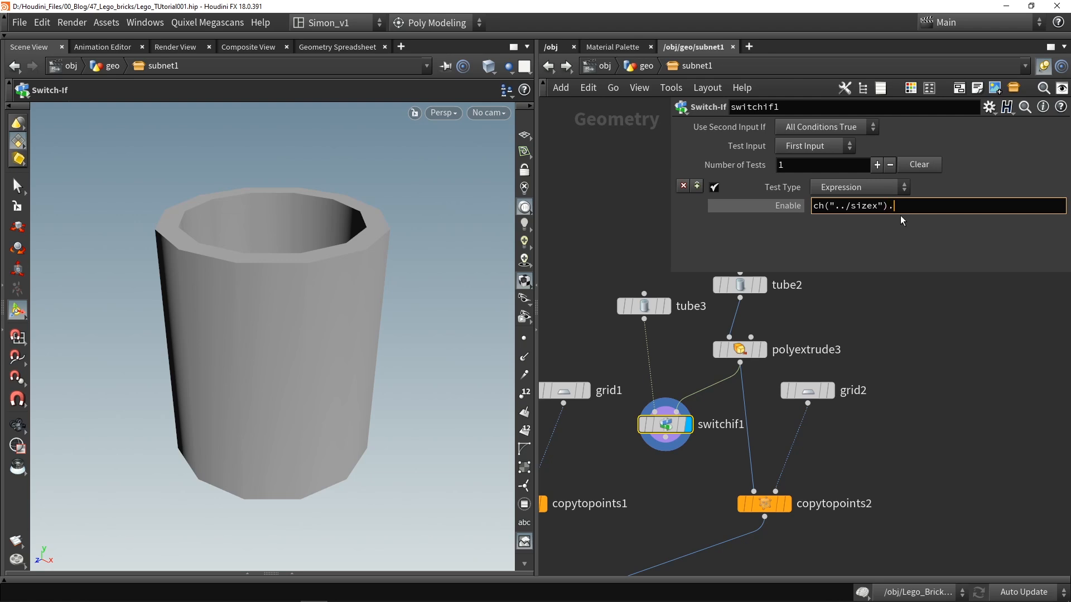
pyautogui.write('>1')
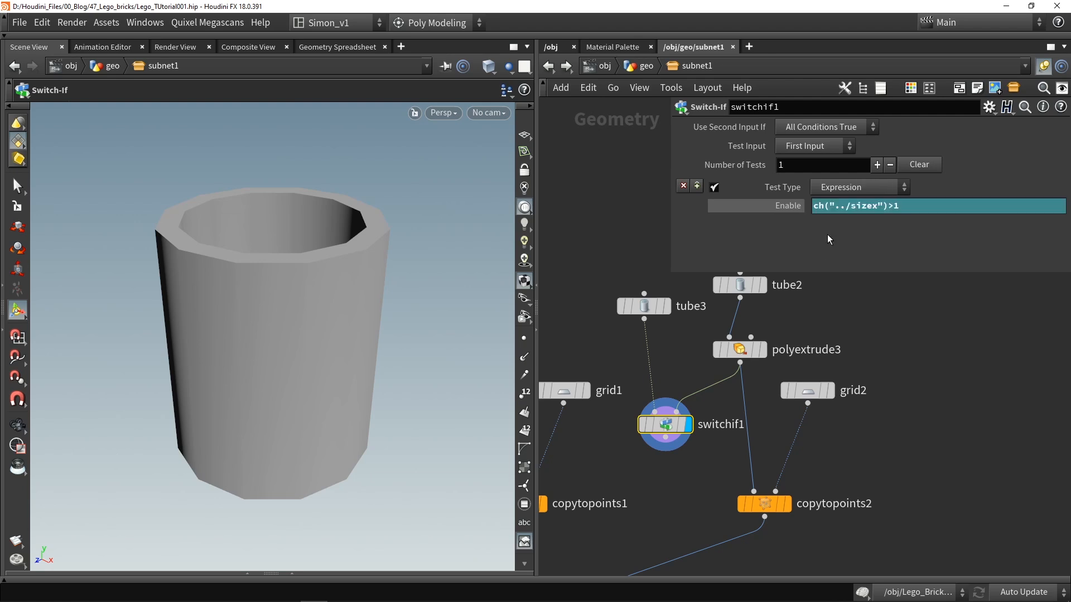
pyautogui.click(877, 165)
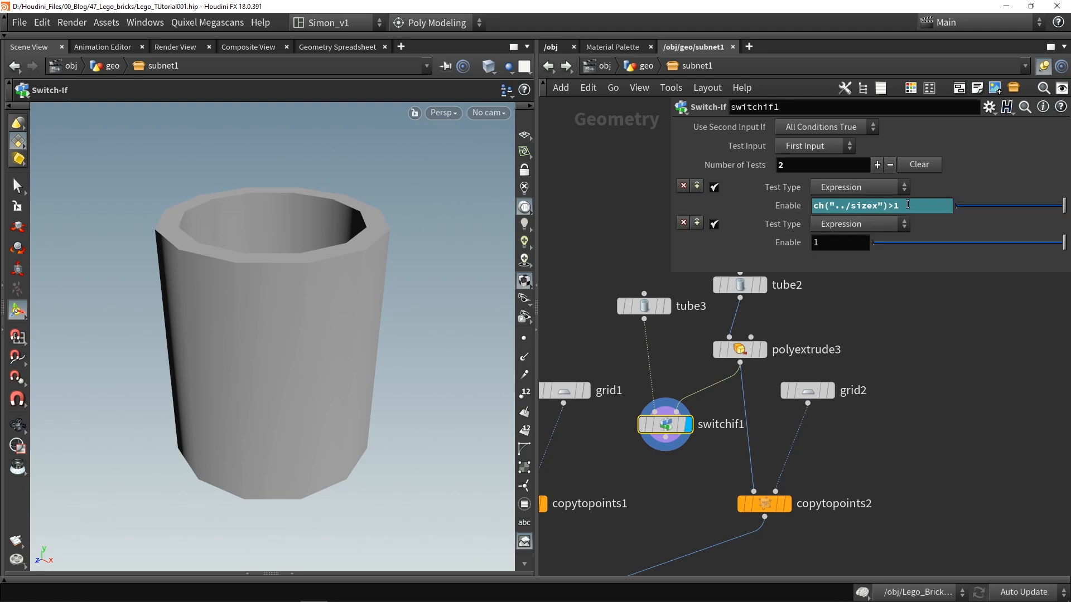
pyautogui.write('ch("../sizex")>1')
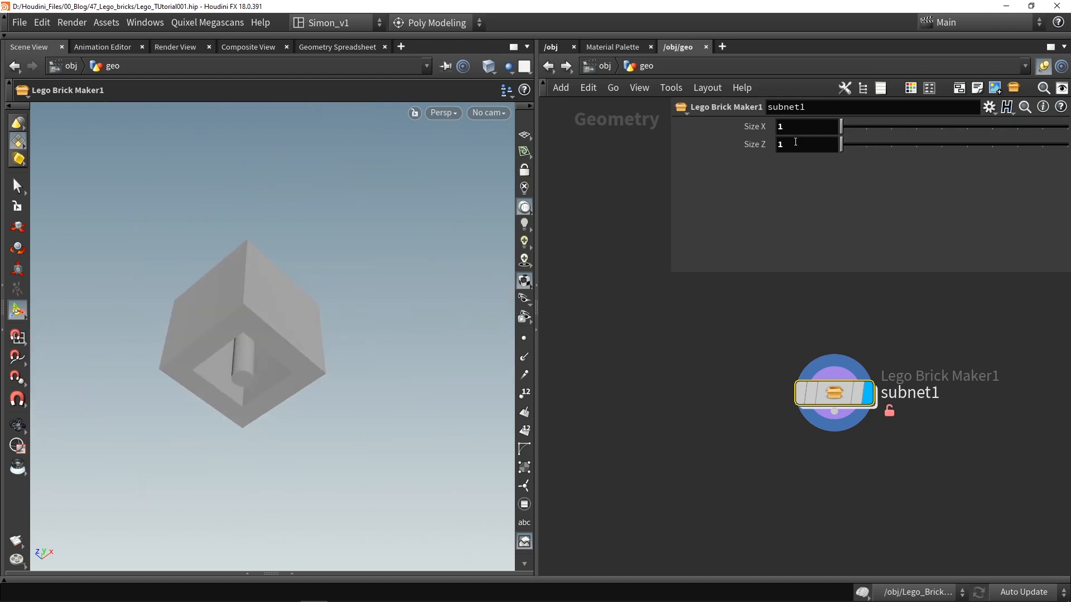
pyautogui.moveTo(368, 335)
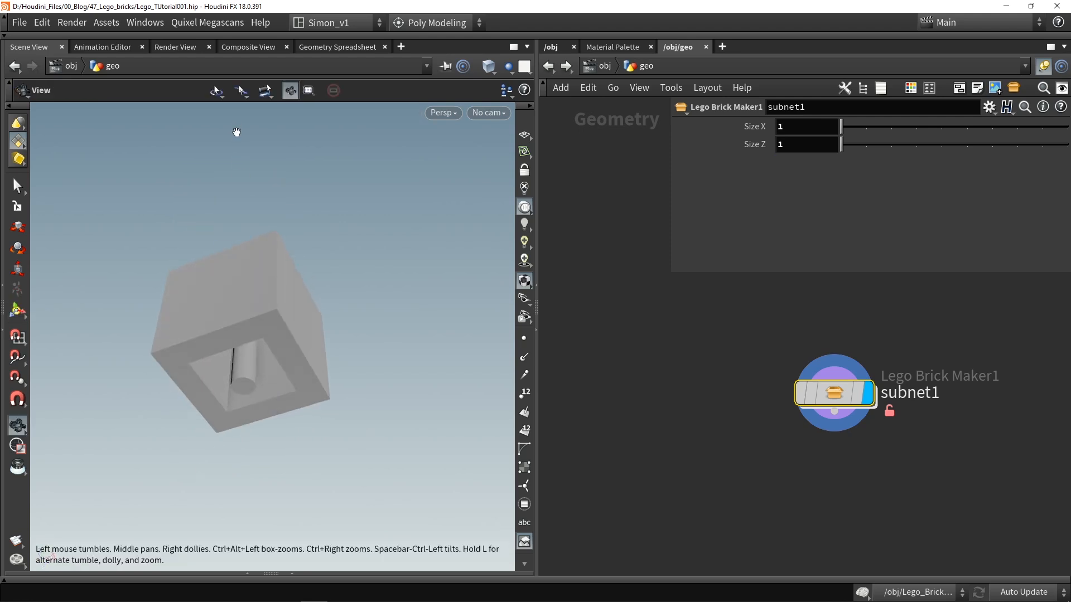
# Enter the subnet to add switchif2 testing sizex==1 and sizez==1 below copytopoints2
pyautogui.doubleClick(833, 392)
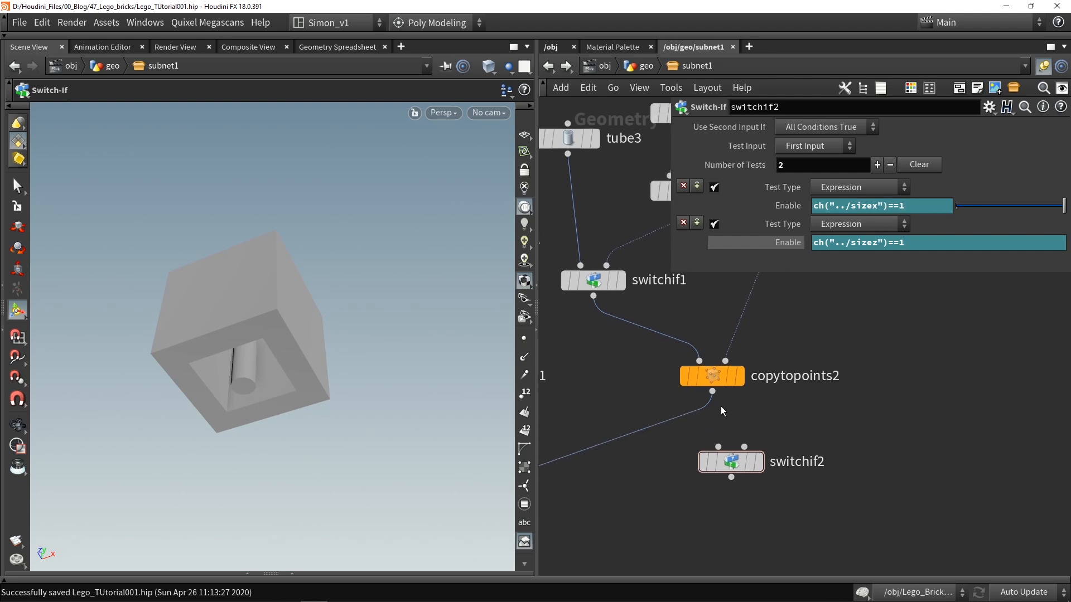
# Wire an empty null1 into switchif2, feed switchif2 into merge1, and view the result
pyautogui.rightClick(730, 459)
pyautogui.write('null')
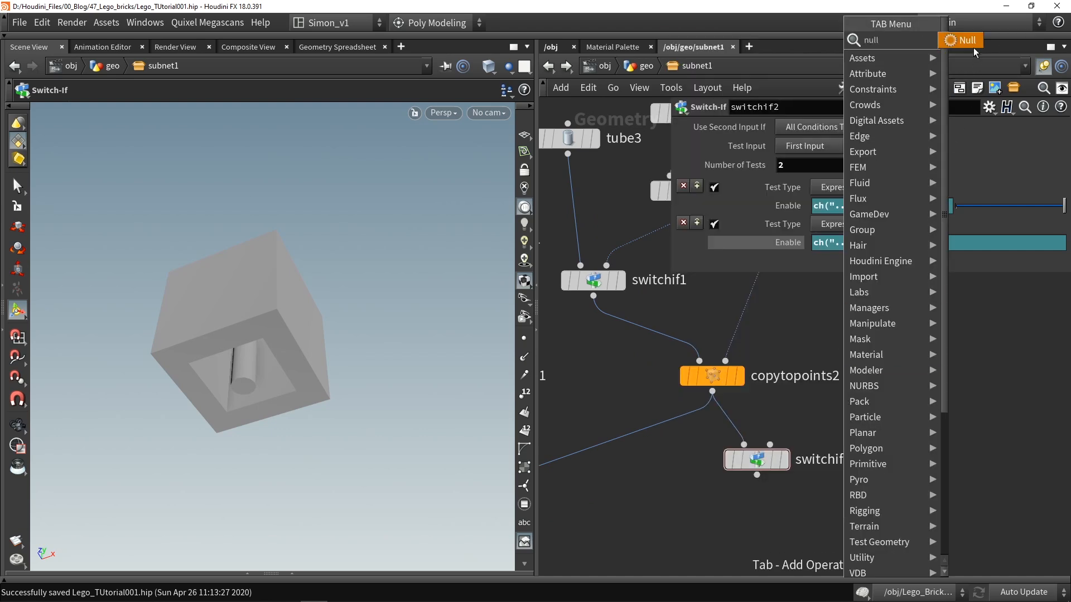
pyautogui.click(960, 40)
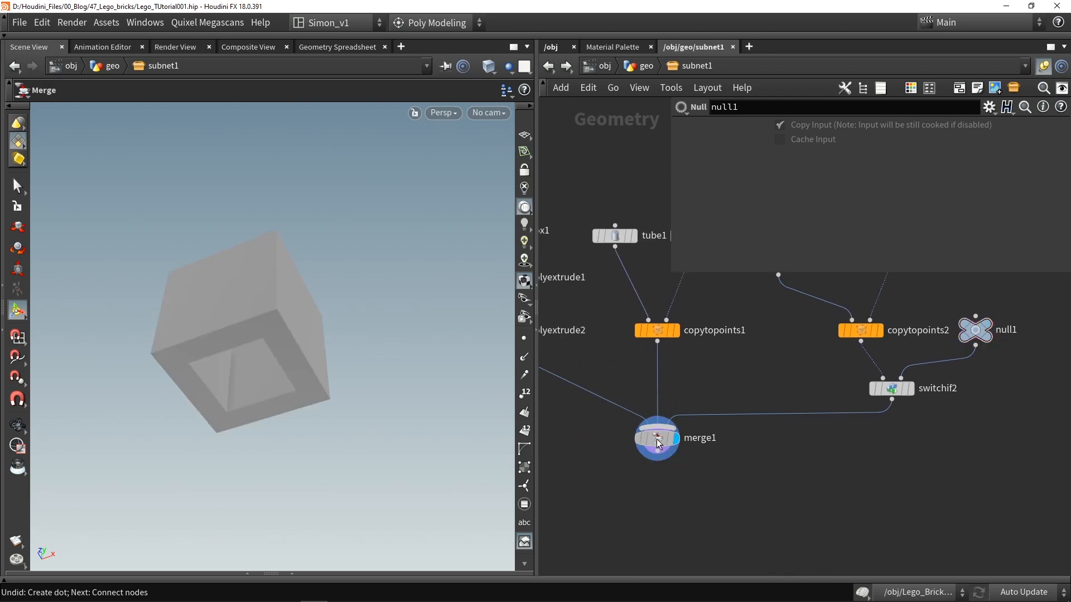
pyautogui.click(656, 438)
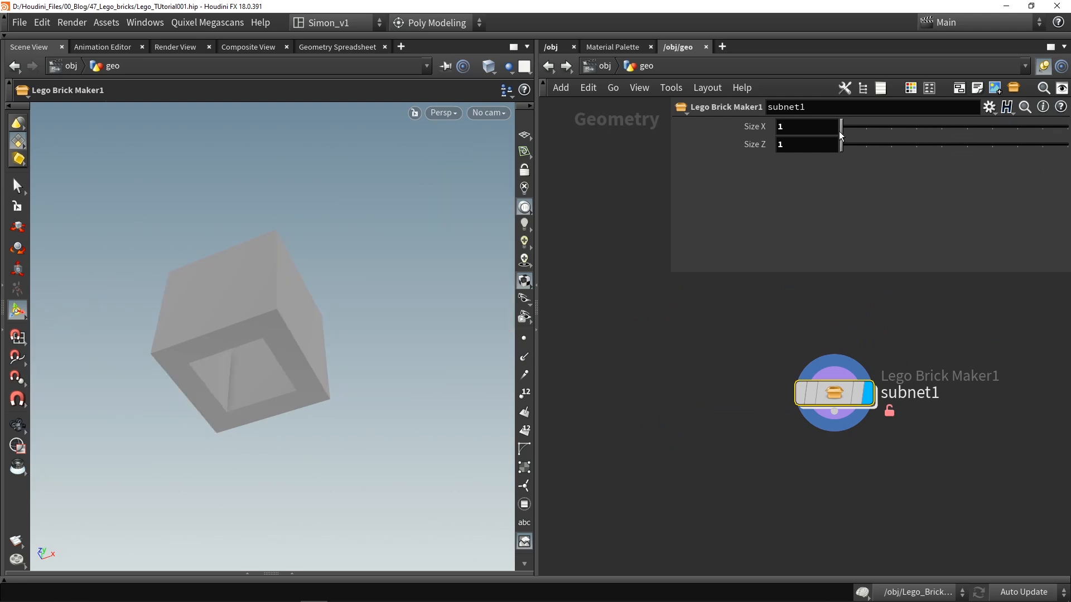
# Set Lego Brick Maker1 to 2 by 4 studs and show the blue beveled brick
pyautogui.write('5')
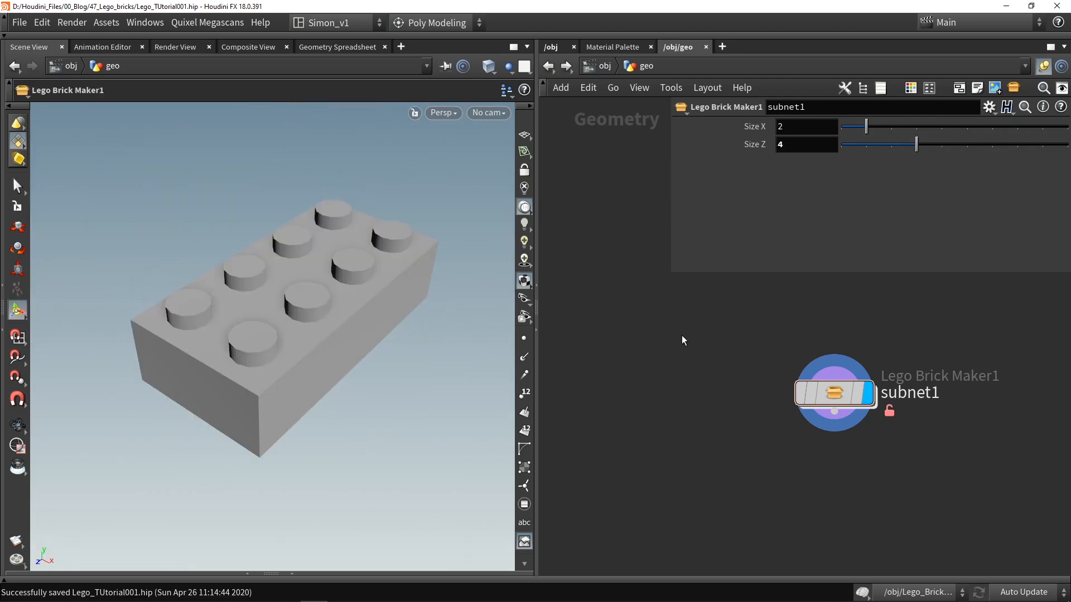
pyautogui.moveTo(194, 423)
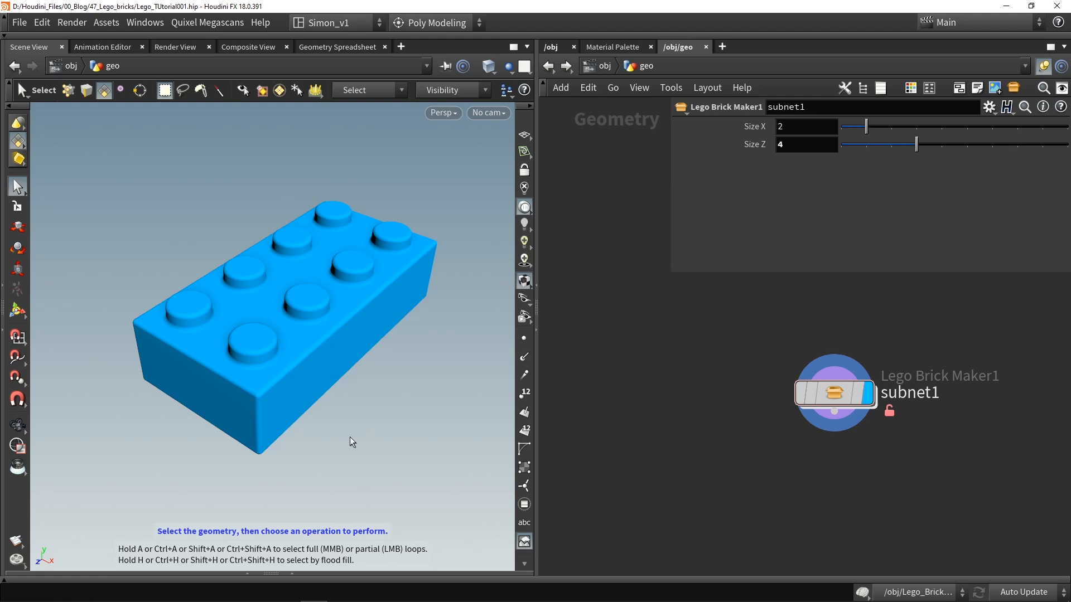
pyautogui.moveTo(75, 445)
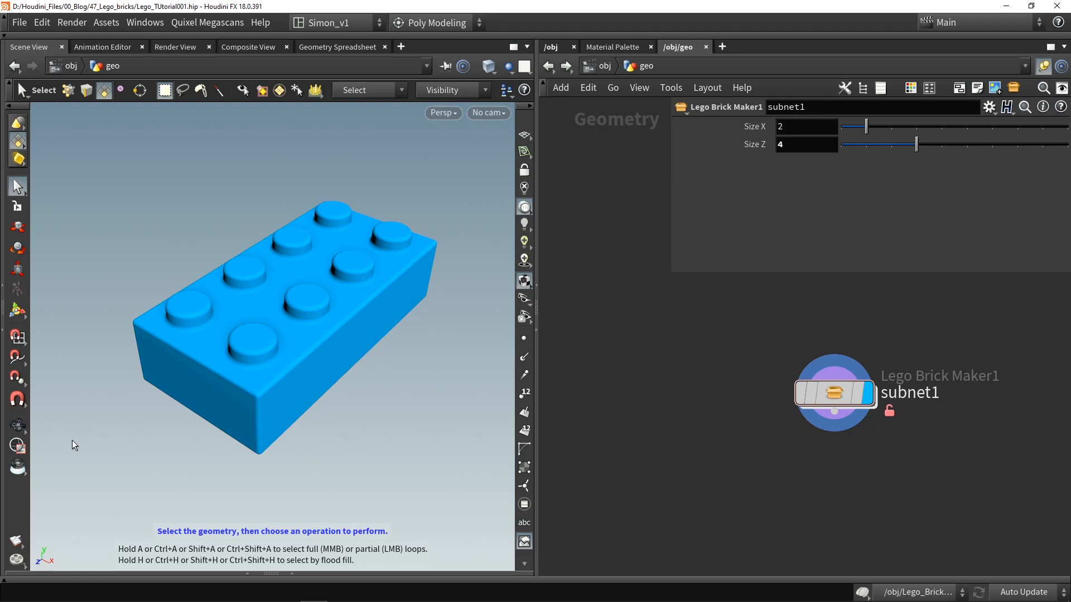
pyautogui.moveTo(636, 352)
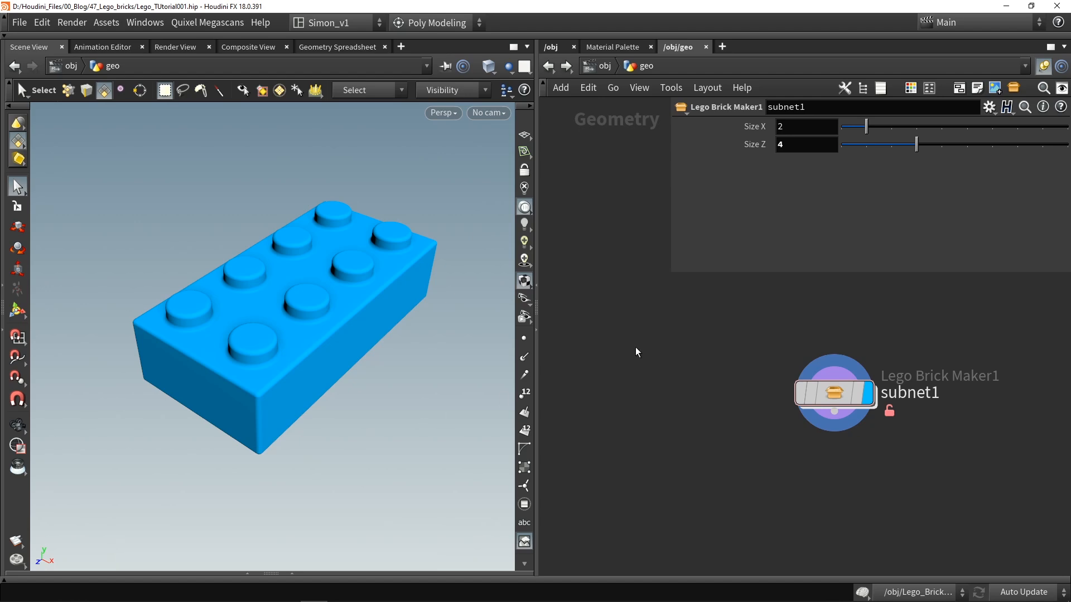